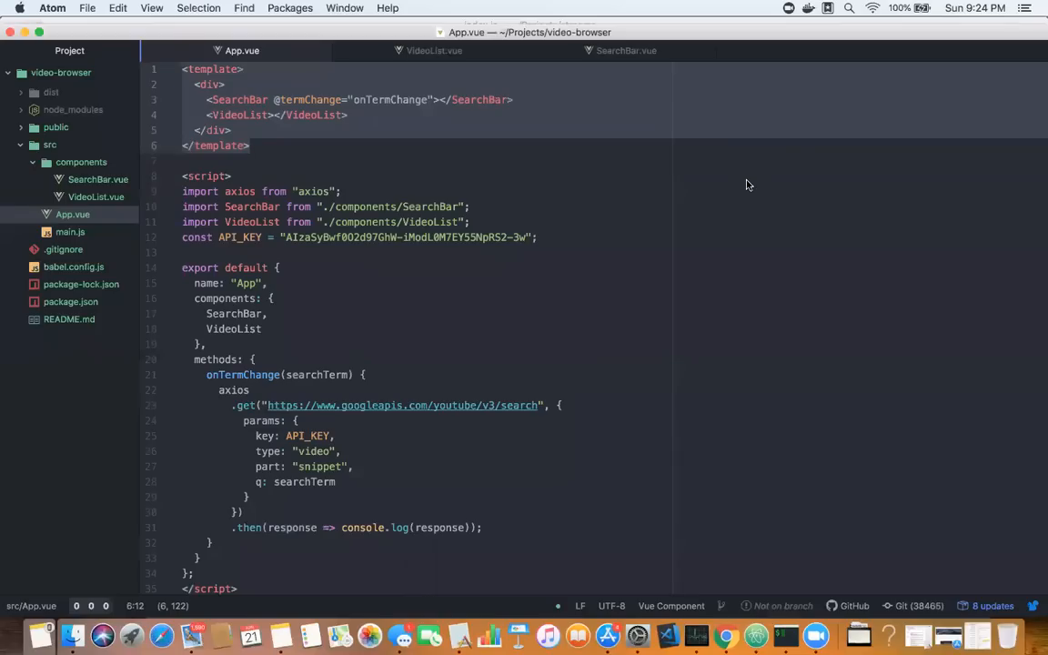
# Add a data() method after the components block in App.vue, returning an empty object
pyautogui.click(250, 146)
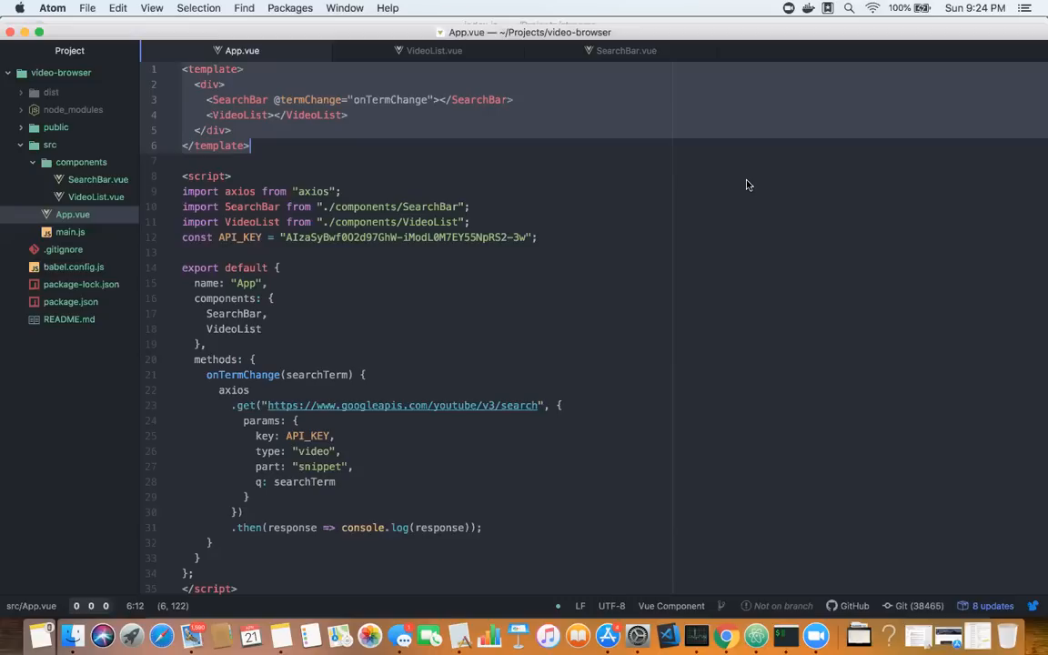
pyautogui.moveTo(581, 289)
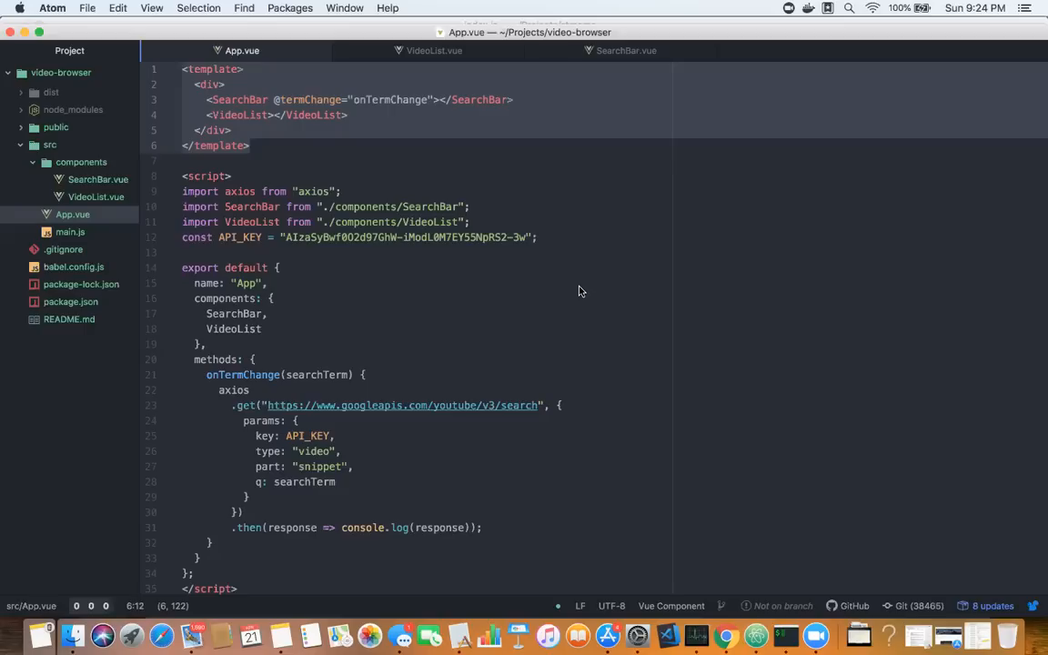
pyautogui.click(251, 146)
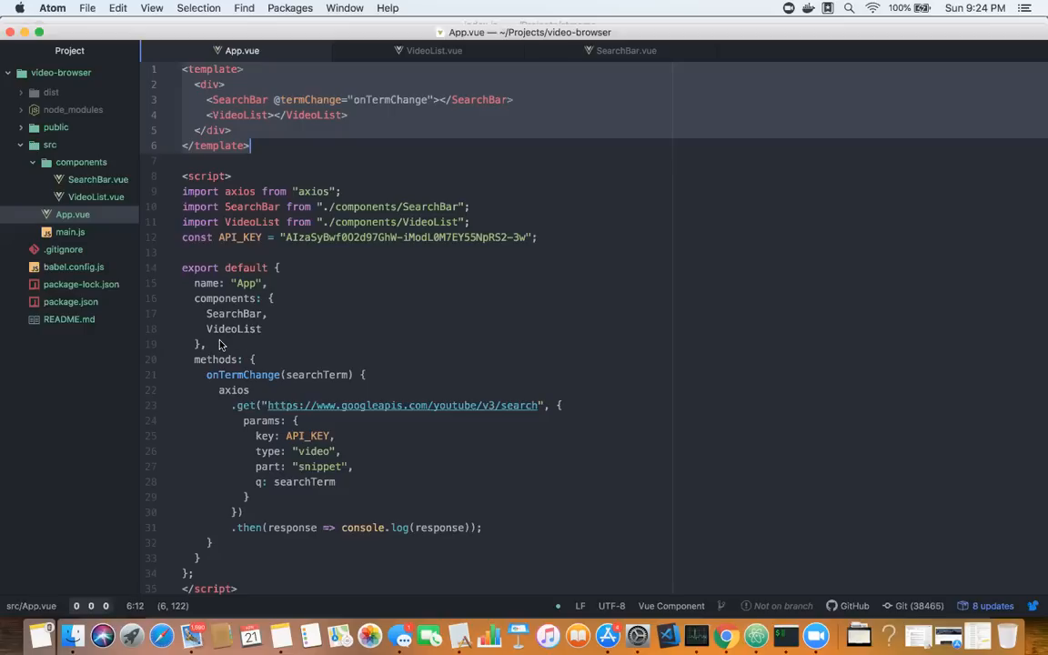
pyautogui.click(250, 344)
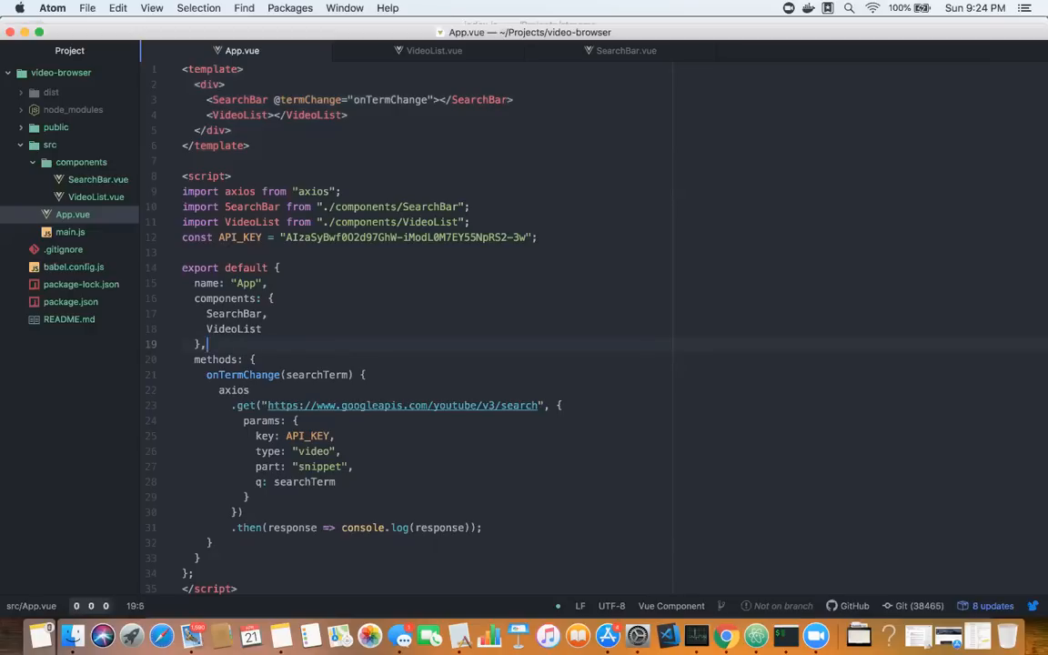
pyautogui.write('data: function() {')
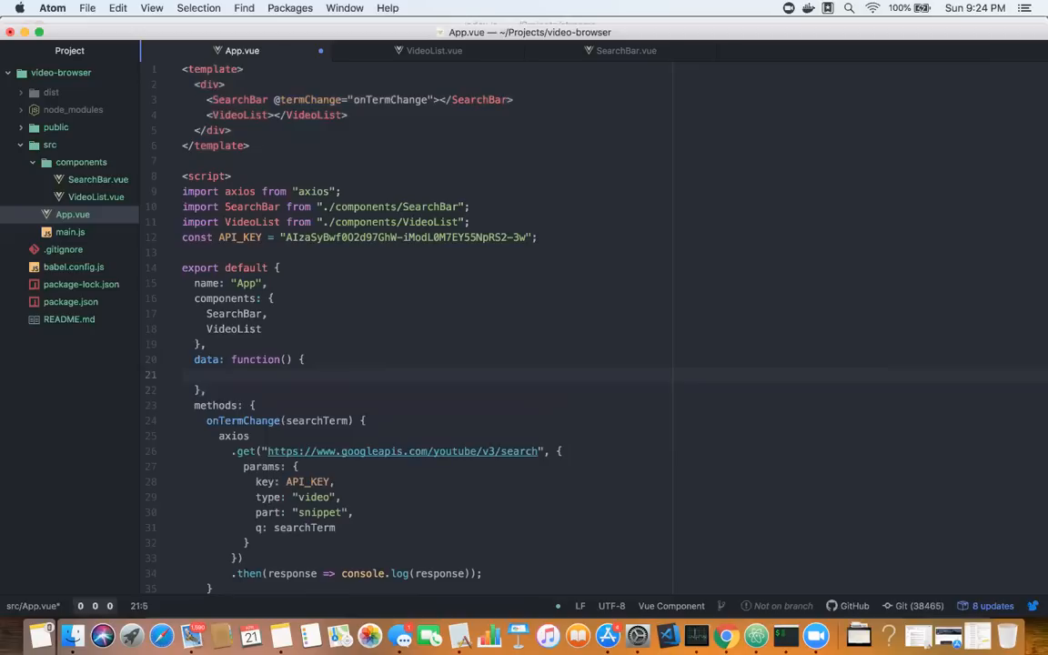
pyautogui.click(206, 374)
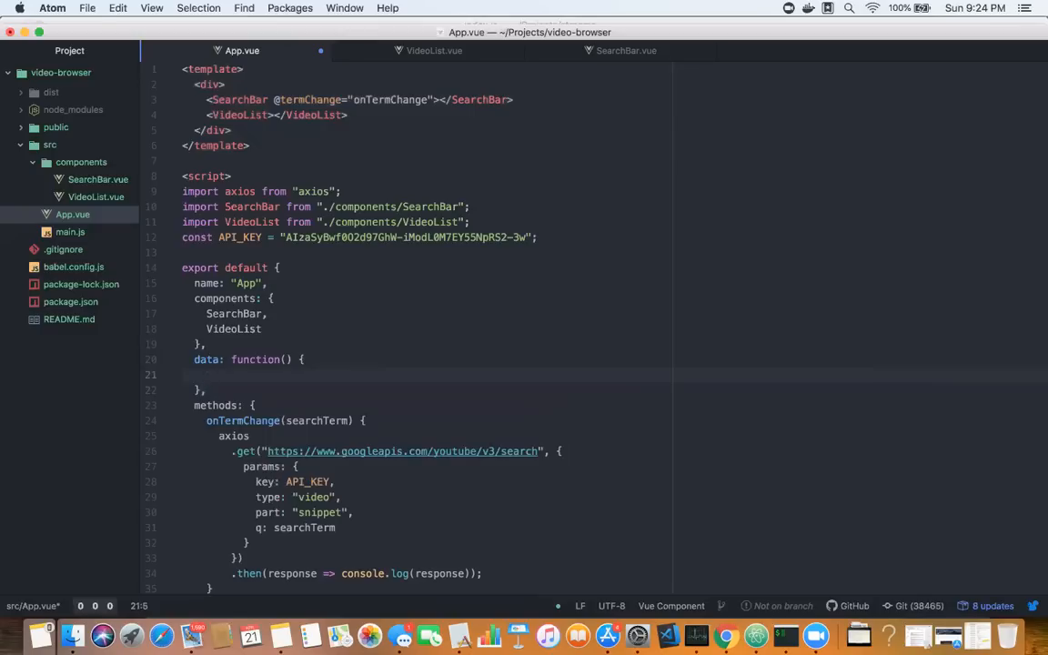
pyautogui.click(255, 359)
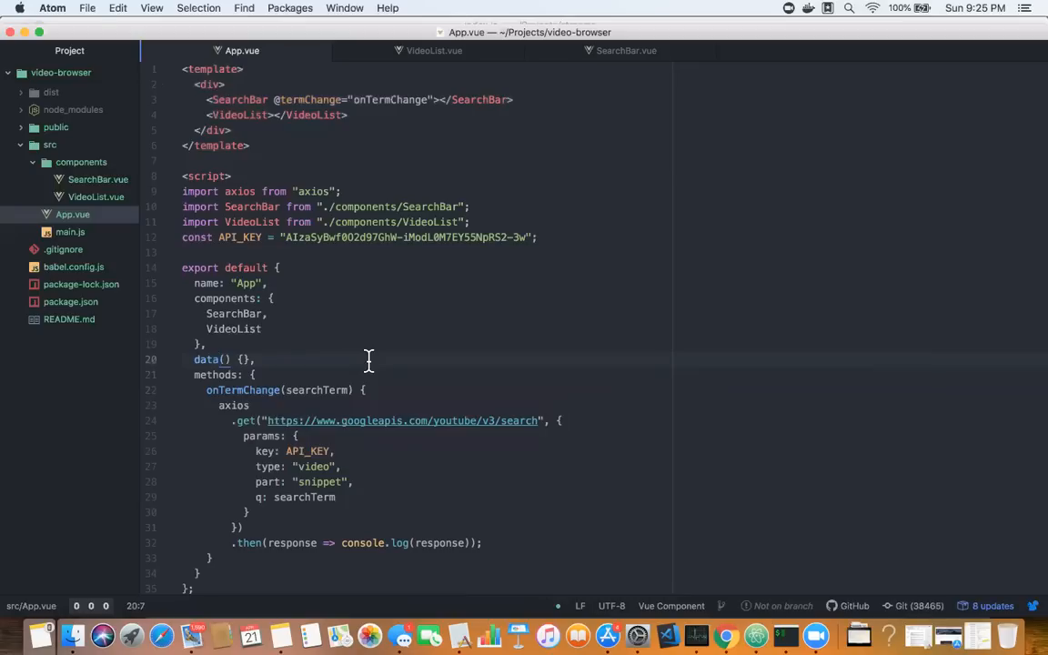
pyautogui.click(244, 358)
pyautogui.write('return {};')
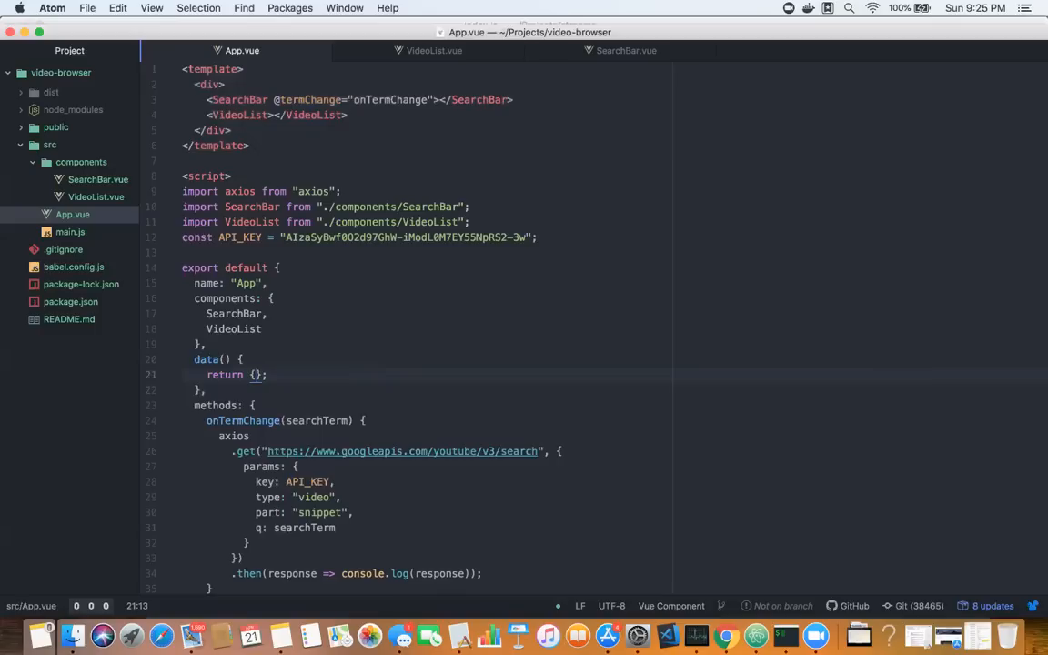
# Type videos: [] inside data's returned object so it reads return { videos: [] }
pyautogui.click(253, 420)
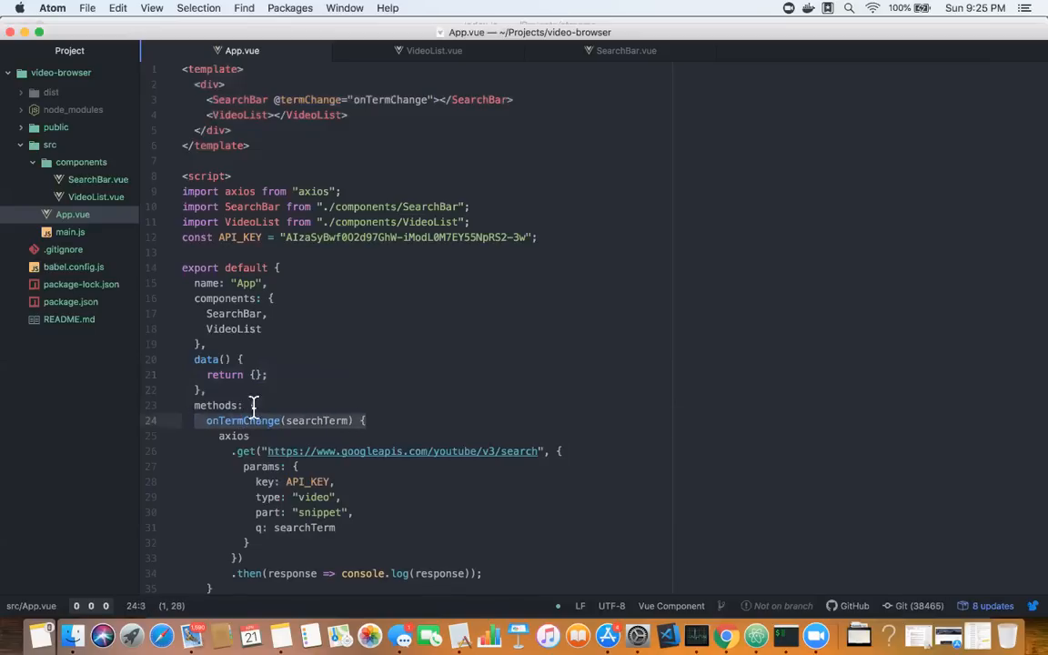
pyautogui.moveTo(482, 382)
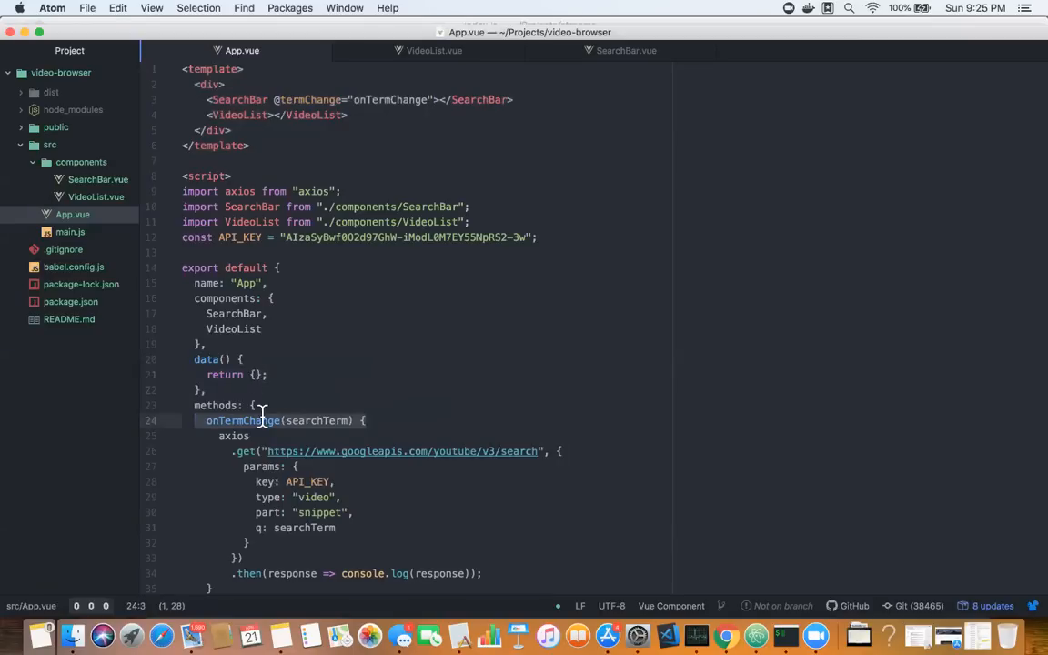
pyautogui.write('videos: [')
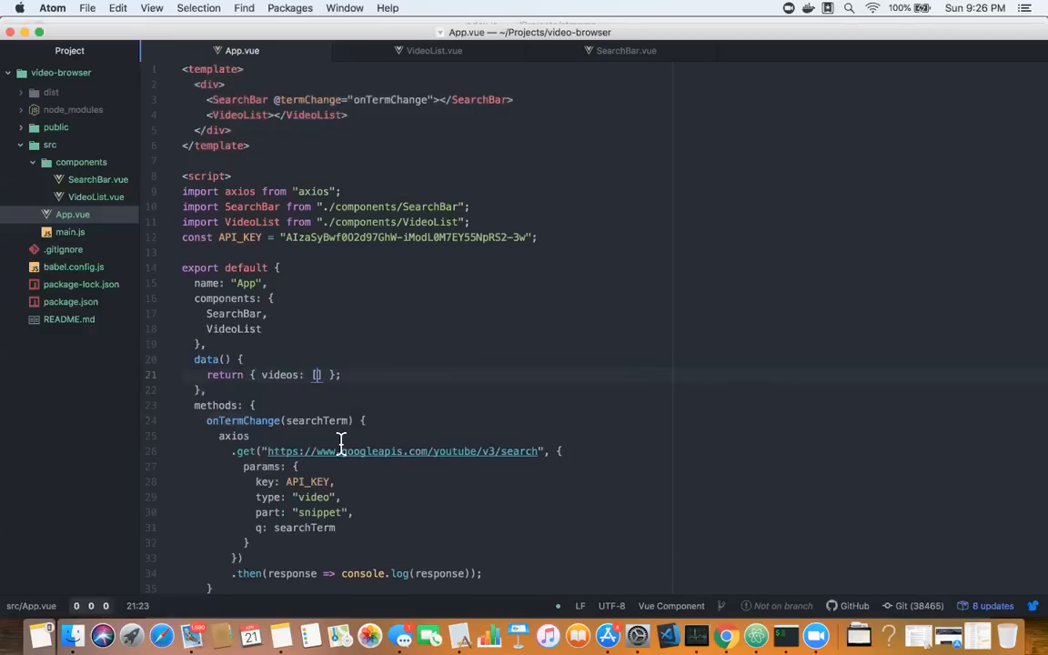
pyautogui.scroll(-3)
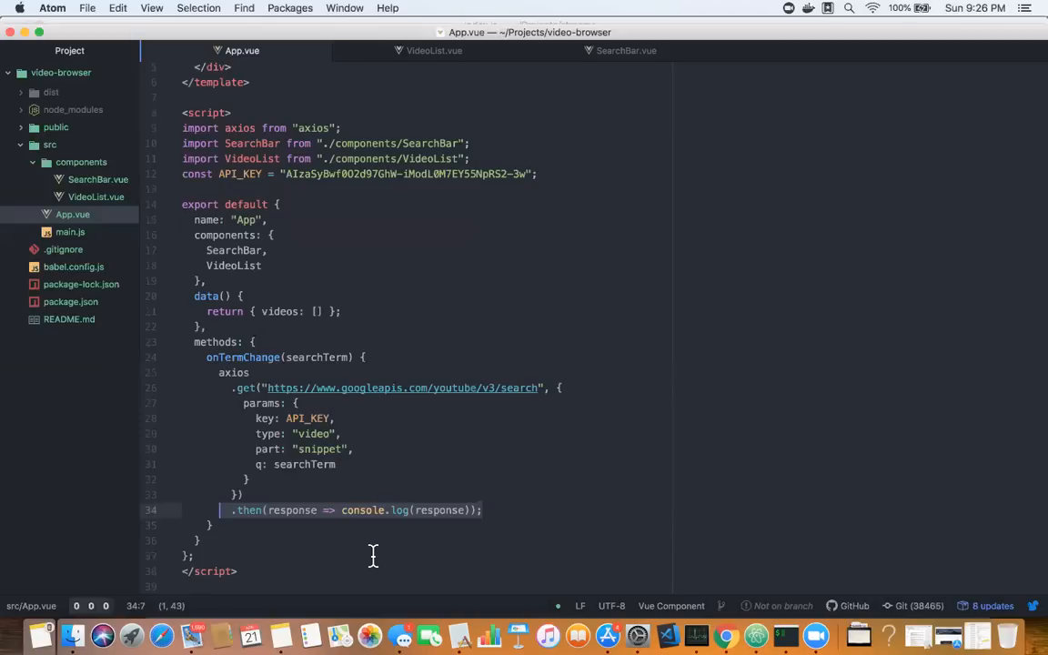
pyautogui.click(536, 492)
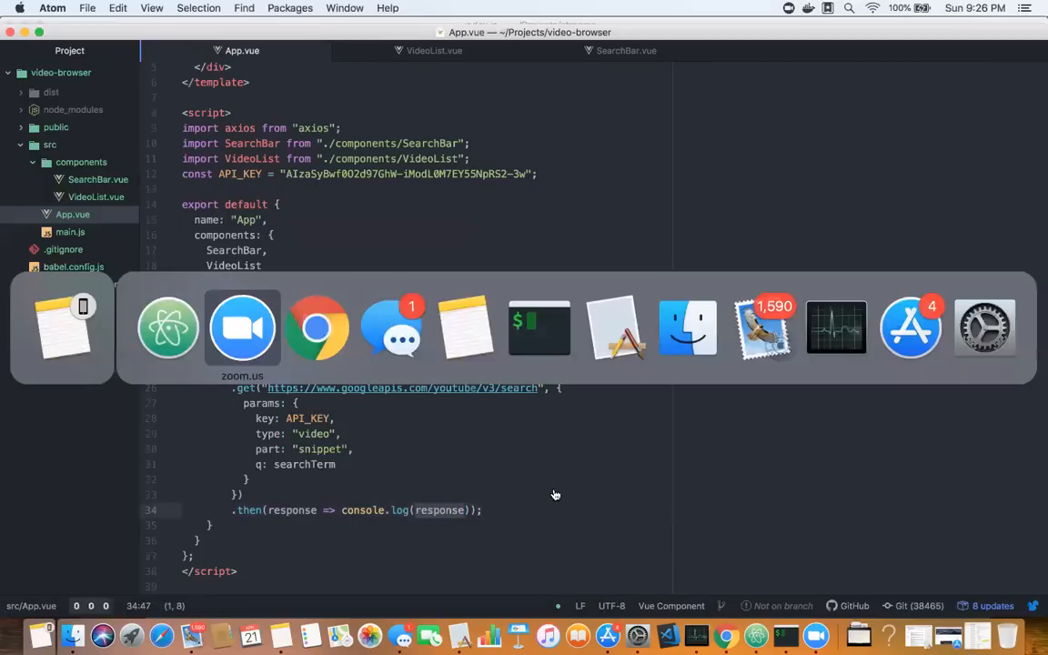
# Search 'hunting' on localhost:8080 and expand the logged response data showing five items
pyautogui.click(317, 328)
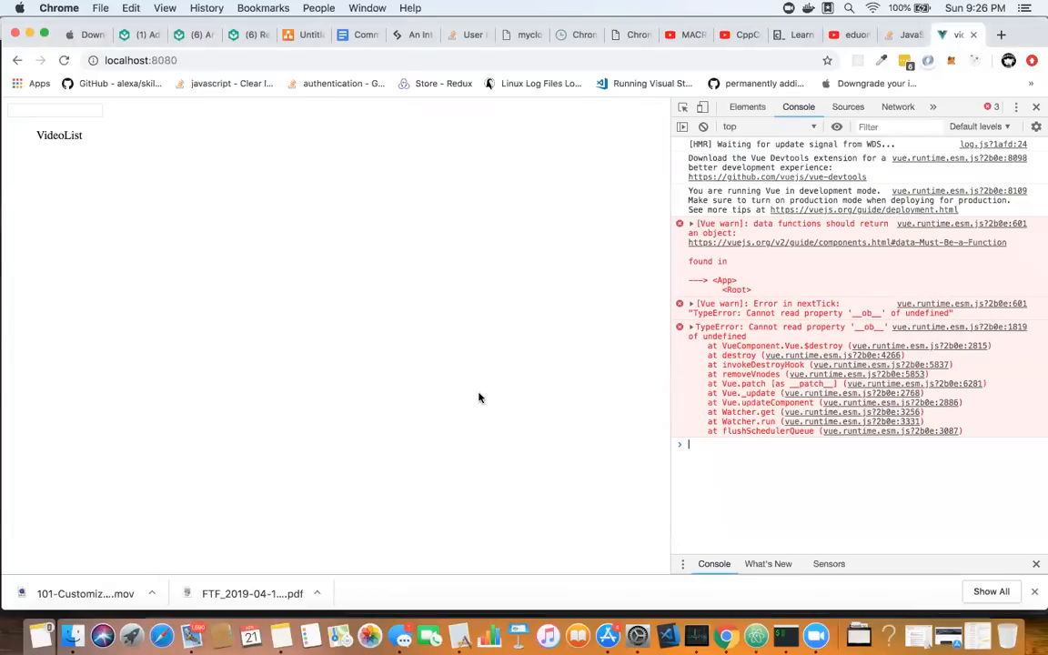
pyautogui.click(54, 109)
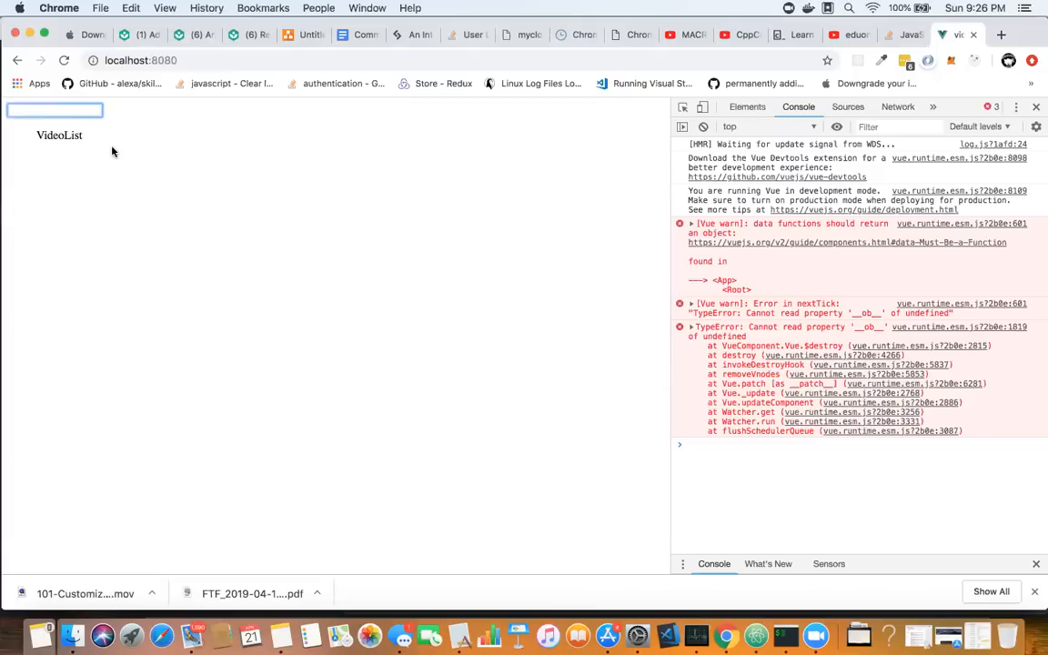
pyautogui.write('hut')
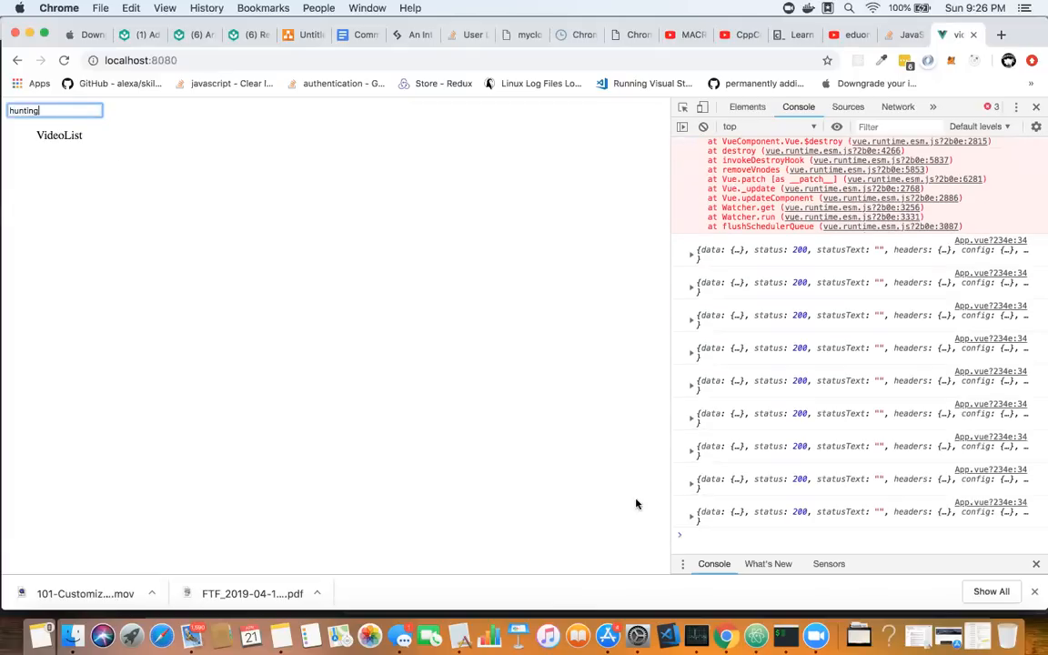
pyautogui.click(691, 429)
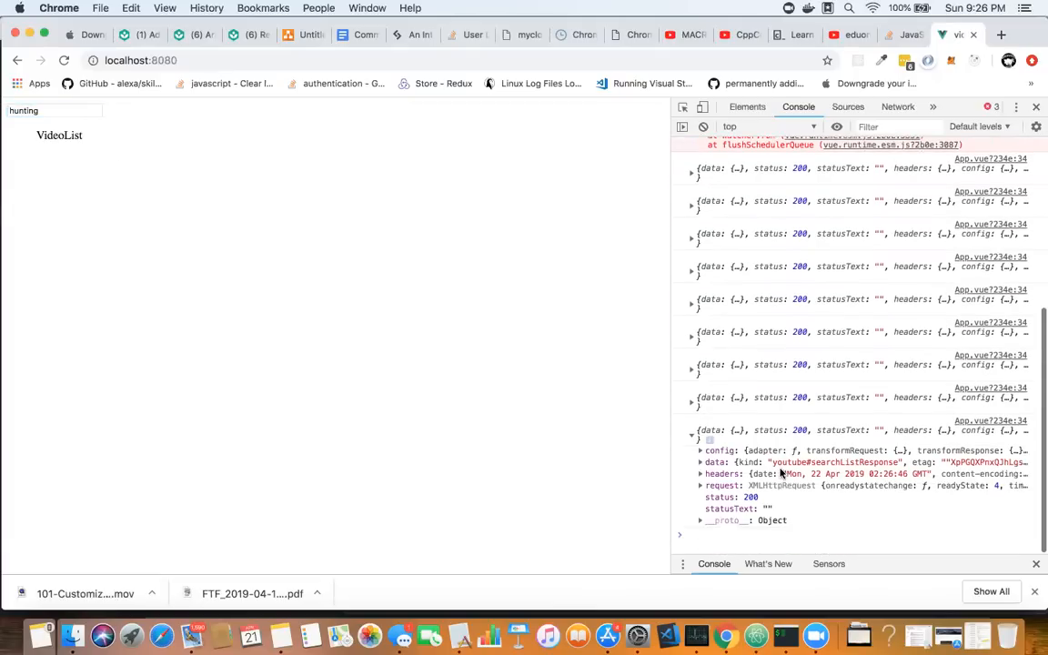
pyautogui.click(700, 462)
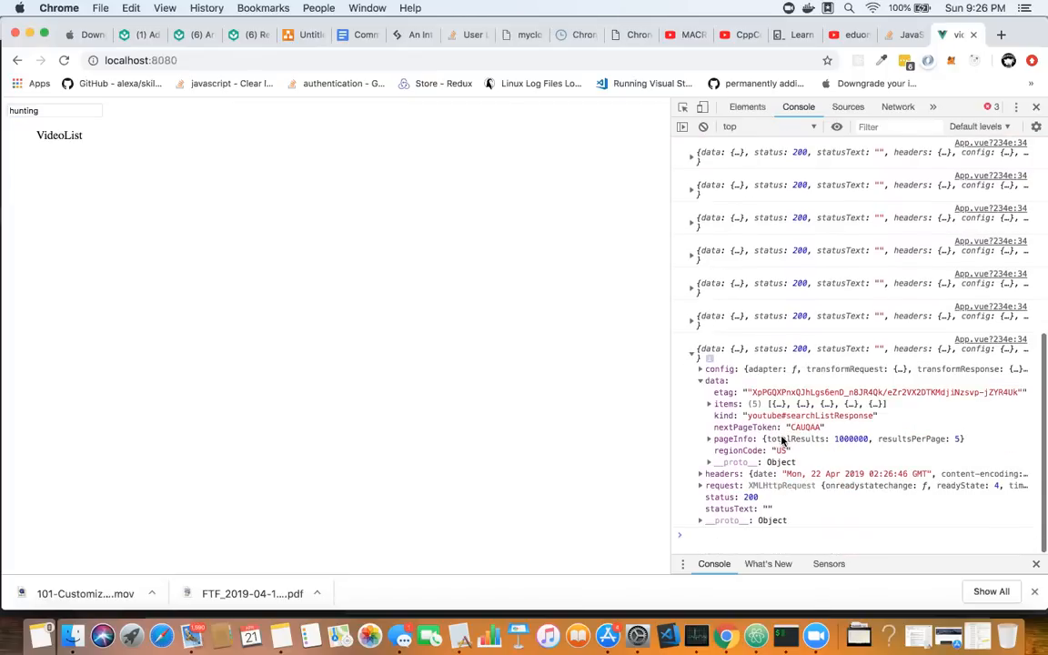
pyautogui.moveTo(771, 389)
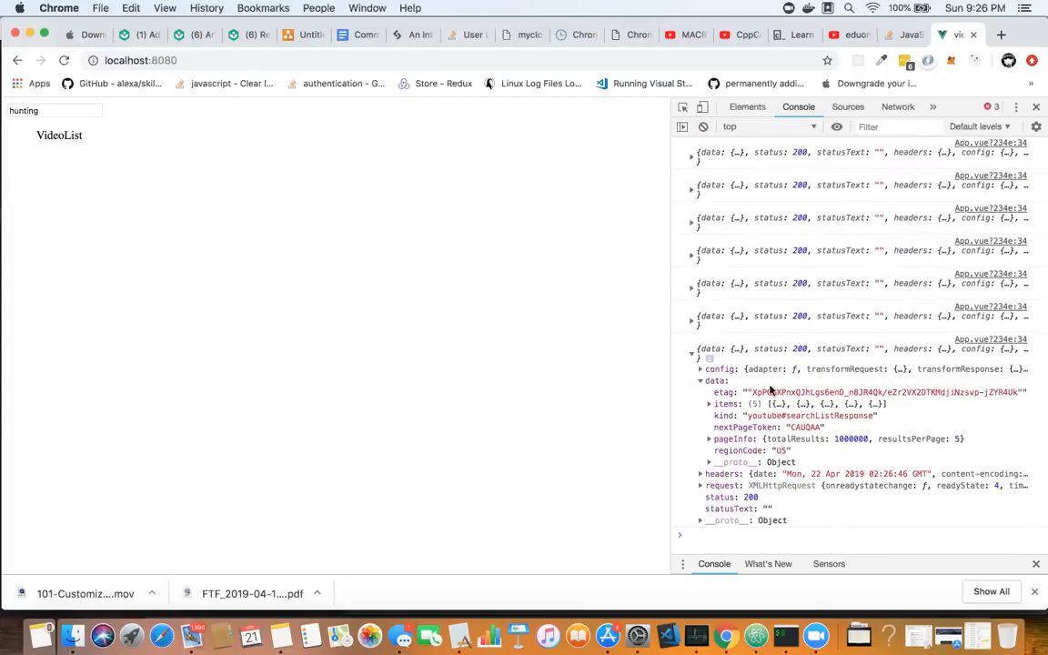
pyautogui.moveTo(759, 427)
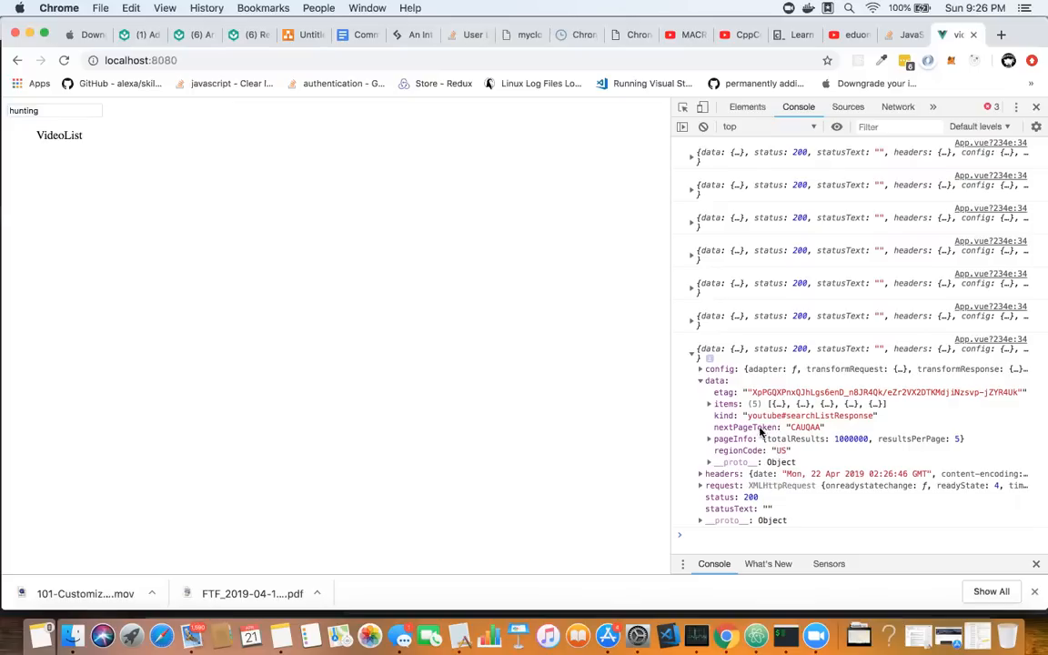
pyautogui.moveTo(787, 423)
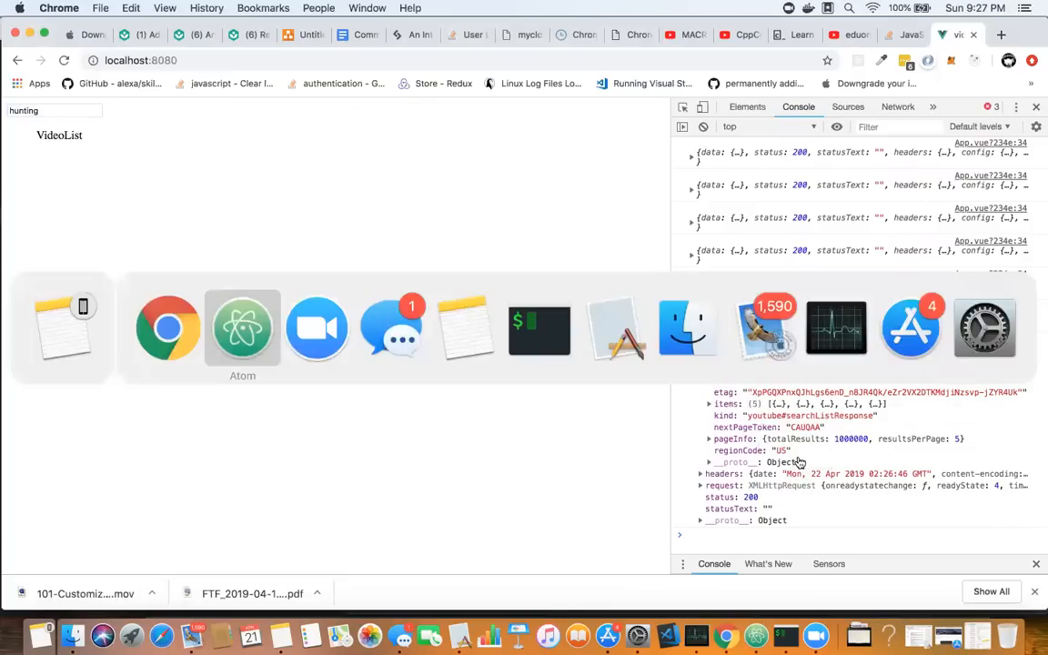
# Switch from Chrome back to App.vue in Atom
pyautogui.click(242, 328)
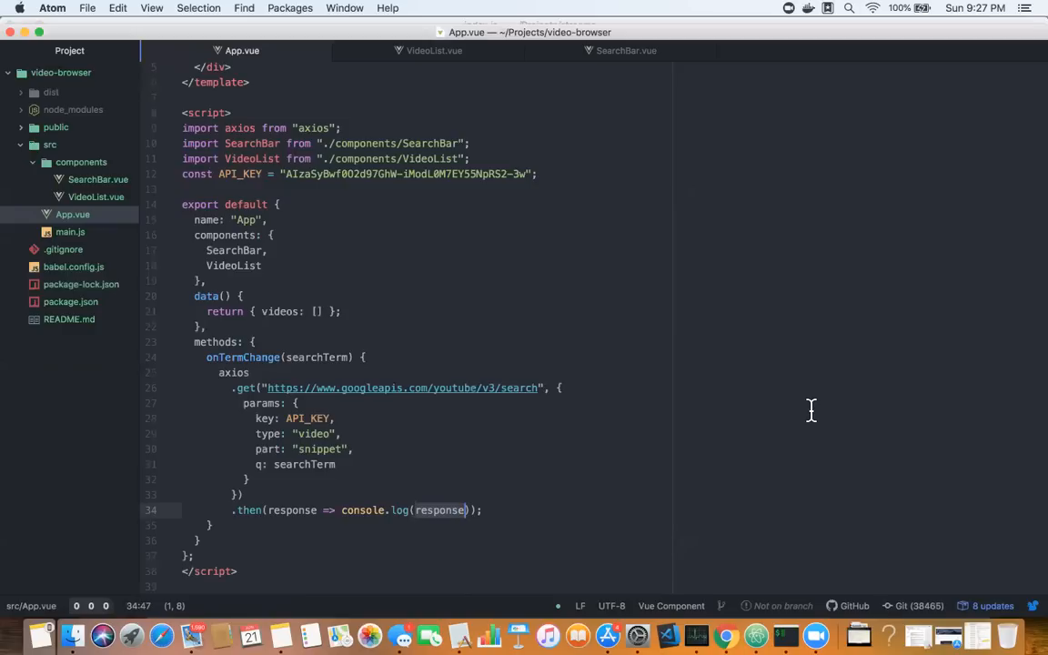
pyautogui.moveTo(487, 482)
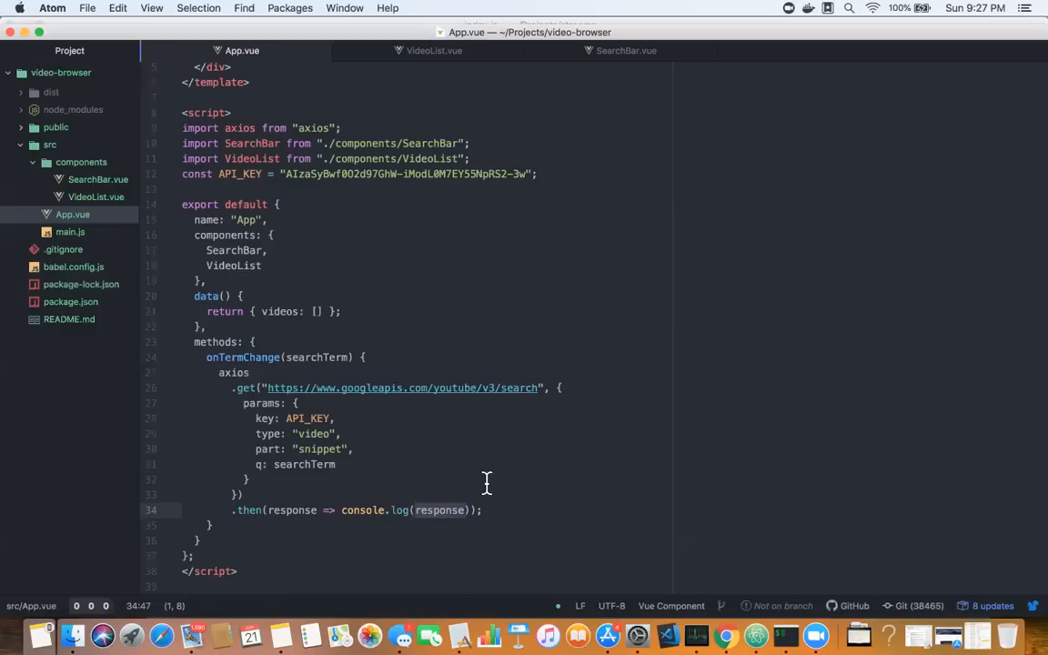
# Write this.videos = response.data.items in the search request's .then callback
pyautogui.click(344, 509)
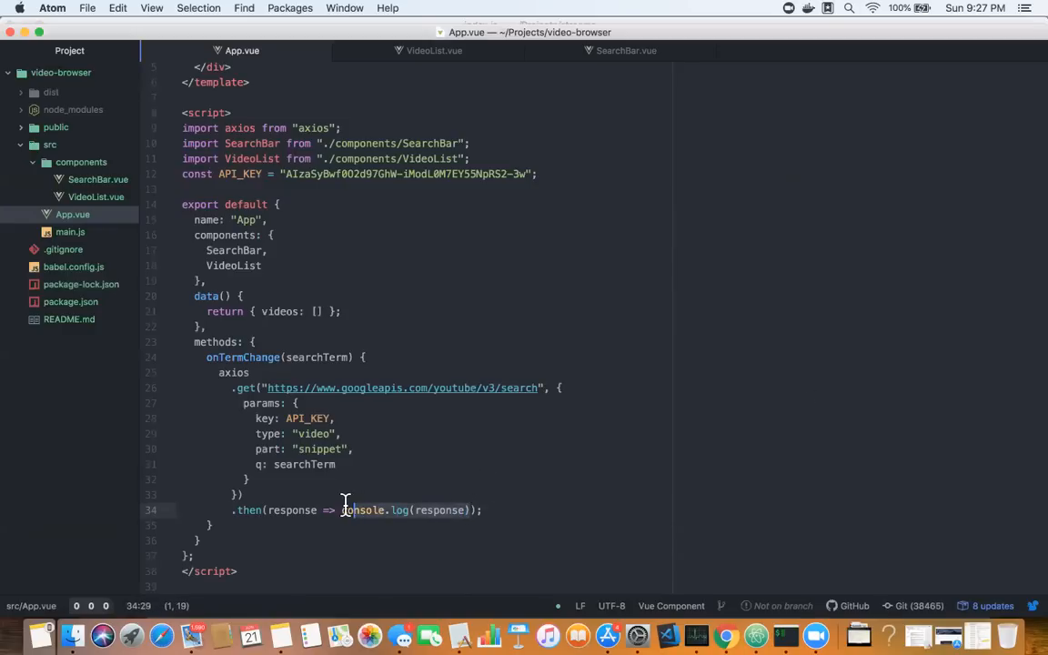
pyautogui.write('{')
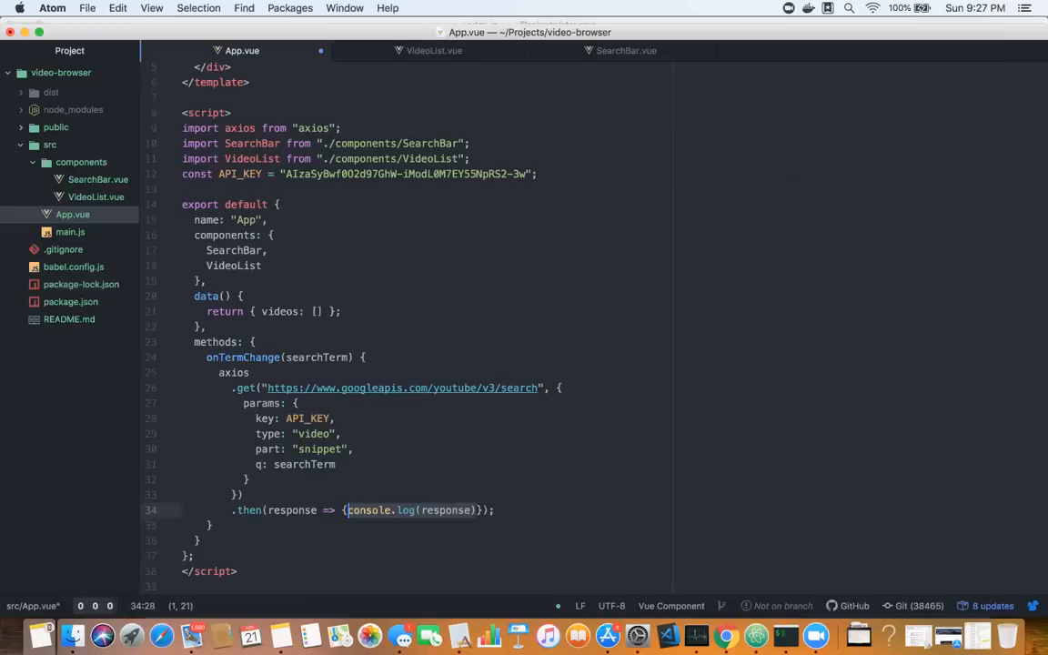
pyautogui.write('this')
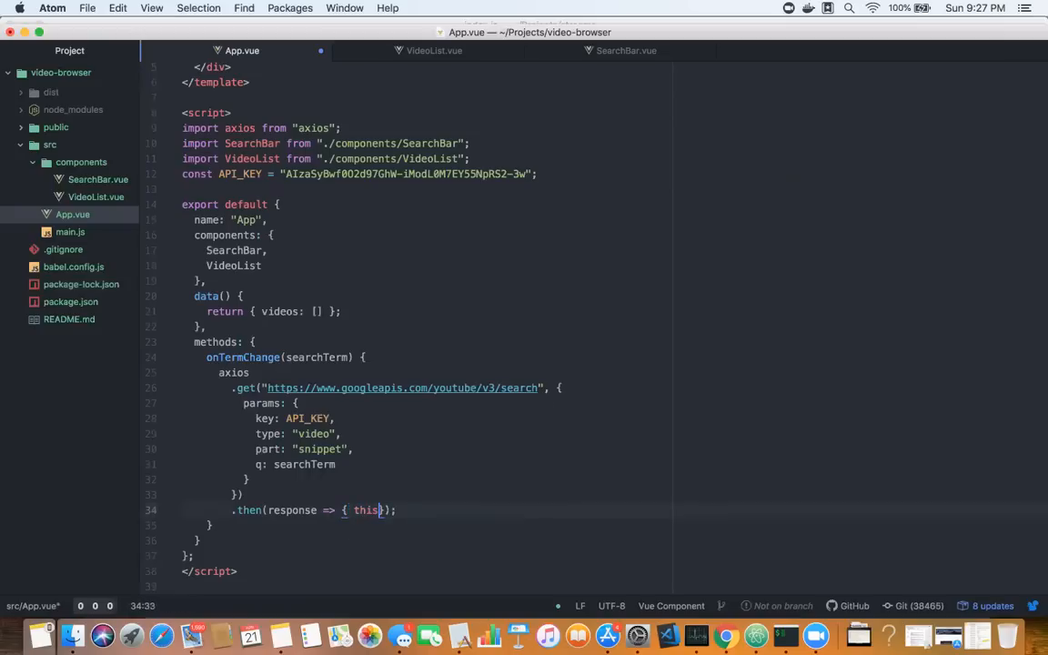
pyautogui.write('.videos =')
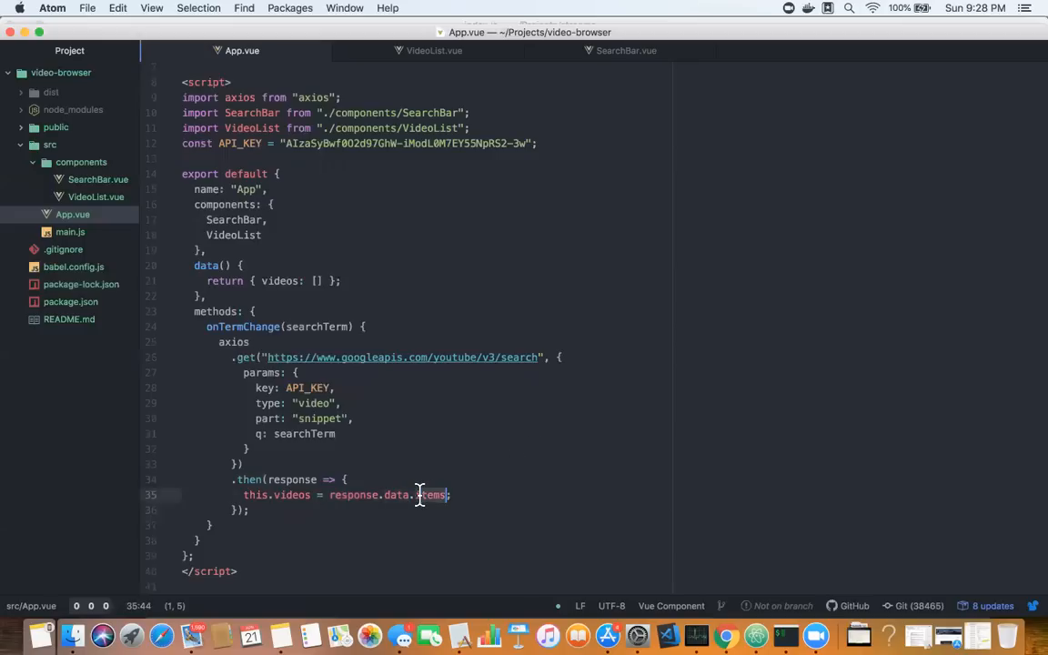
pyautogui.moveTo(549, 442)
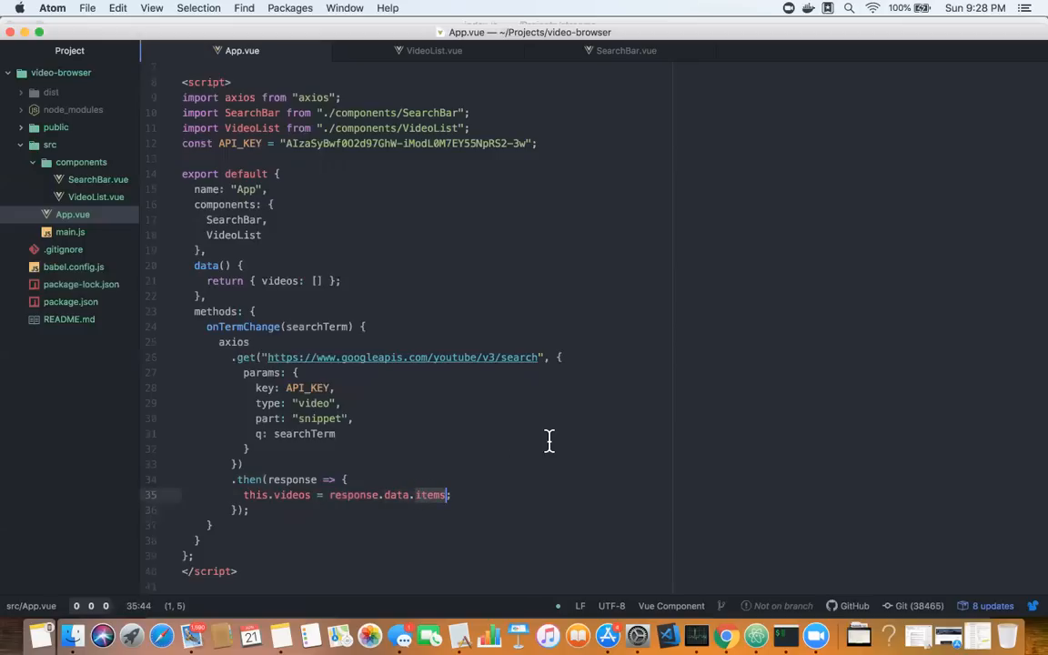
pyautogui.moveTo(414, 507)
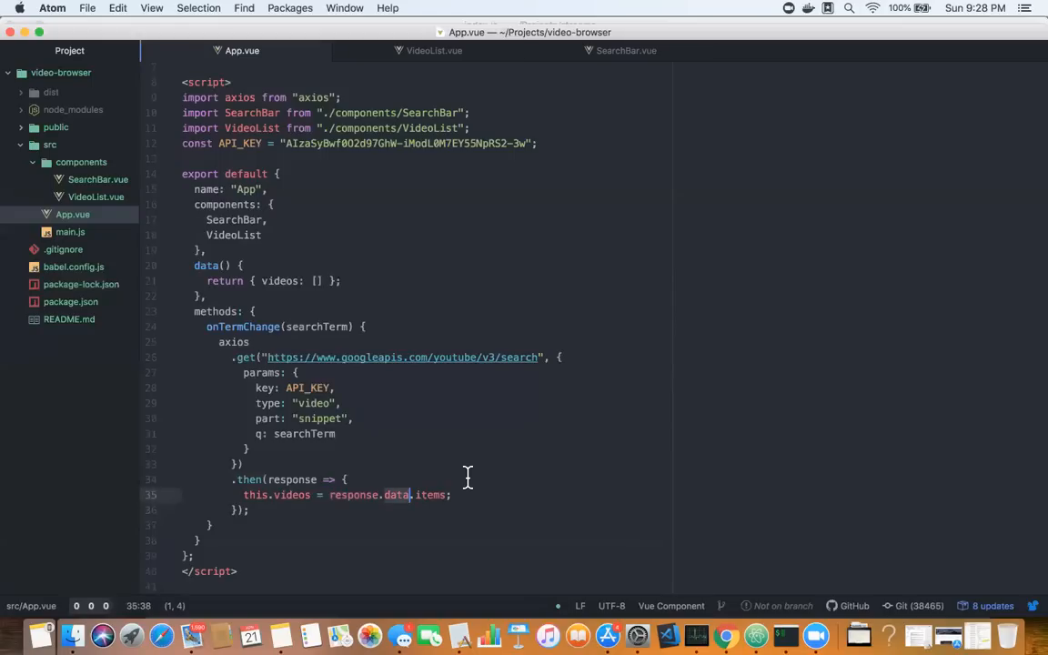
pyautogui.moveTo(430, 479)
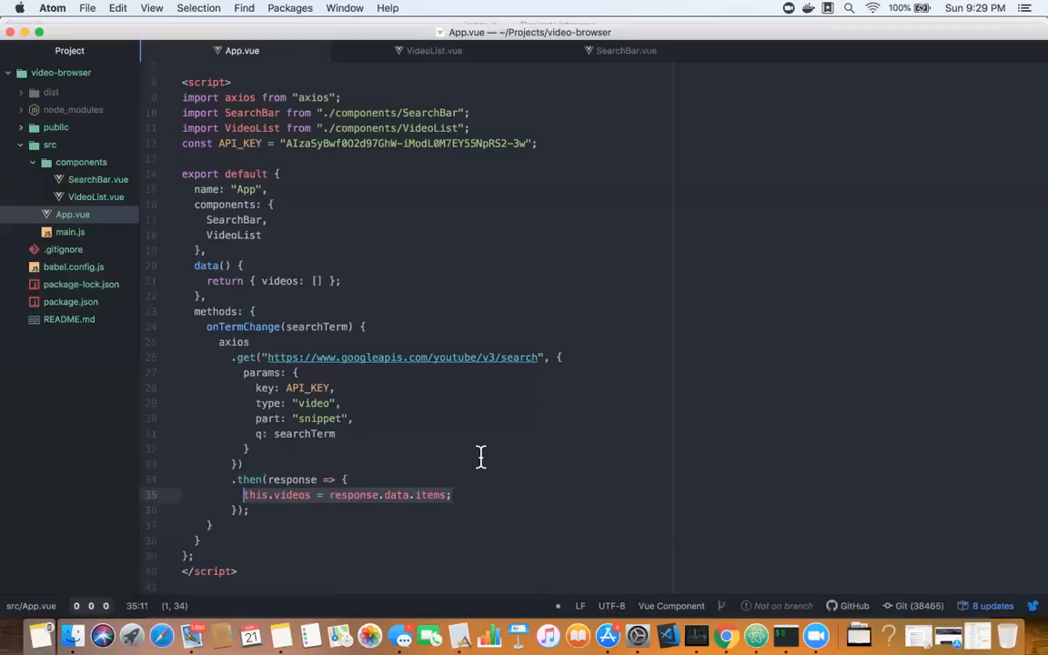
pyautogui.scroll(3)
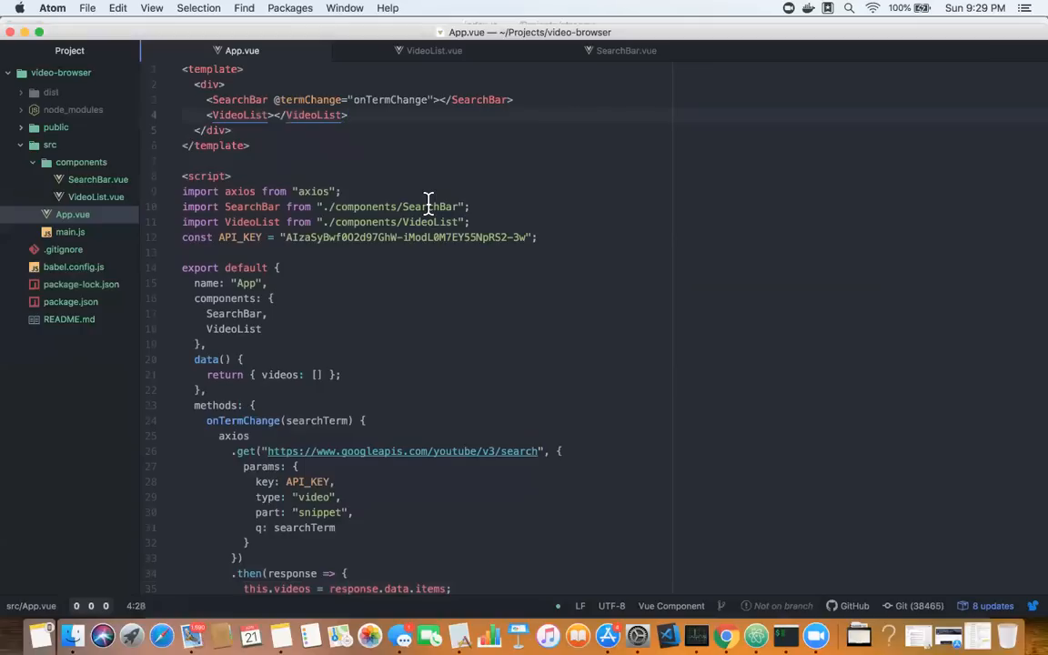
# Add {{videos.length}} on a new line below the VideoList tag in the template
pyautogui.click(347, 115)
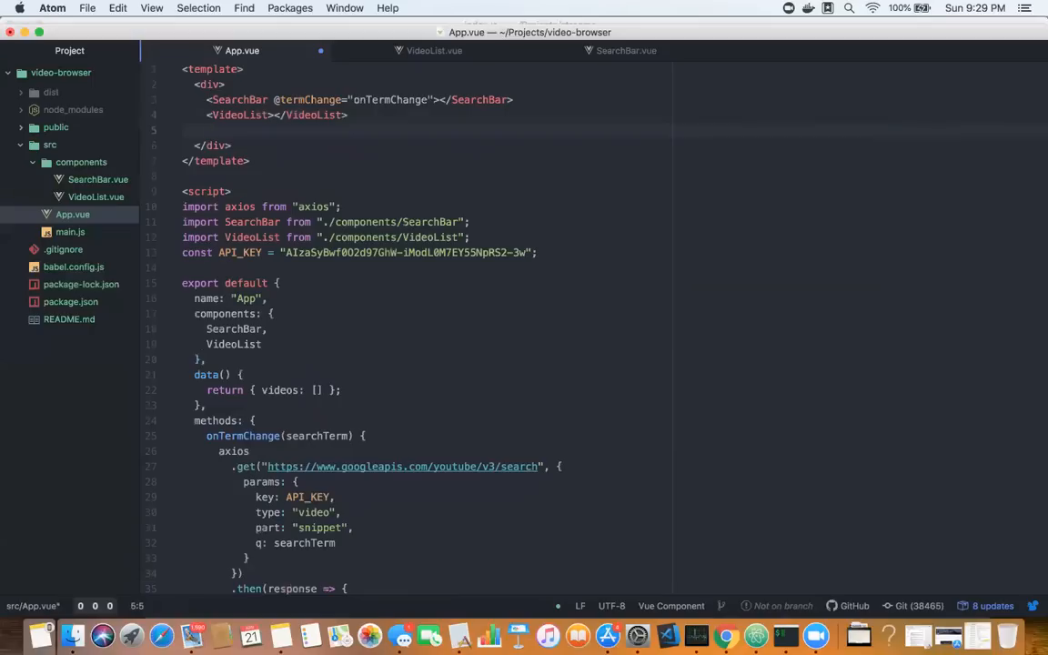
pyautogui.write('{{}}')
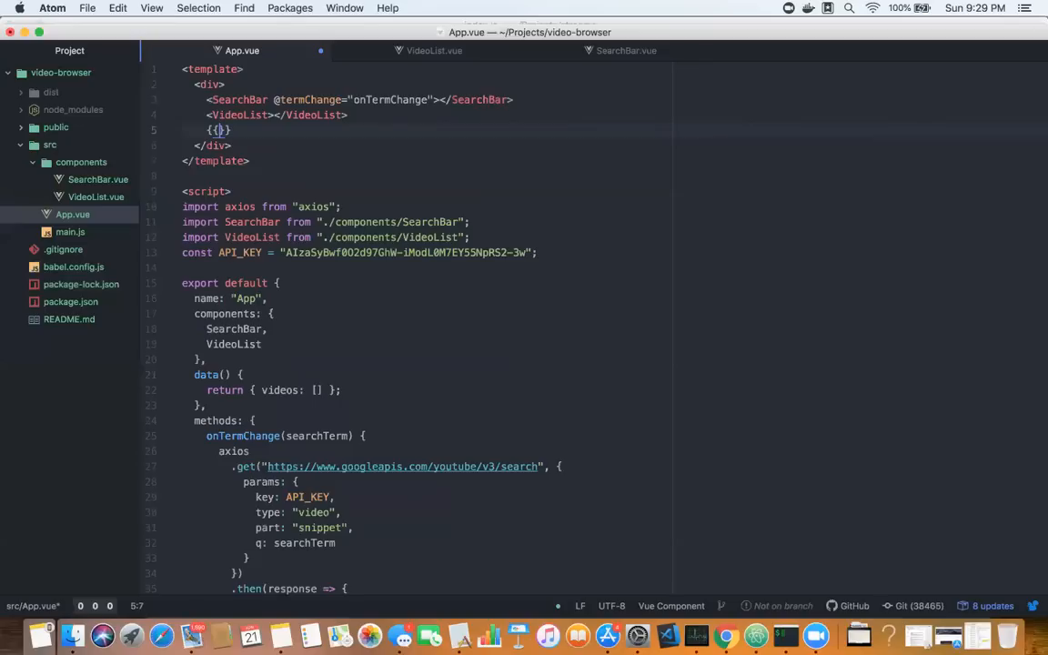
pyautogui.write('videos.')
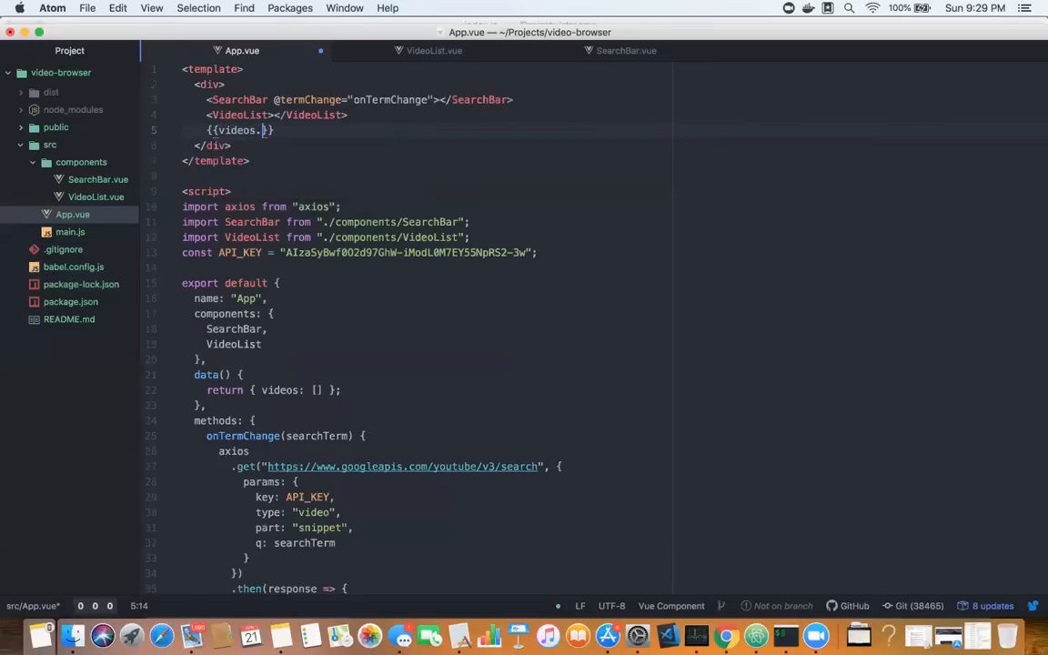
pyautogui.write('length')
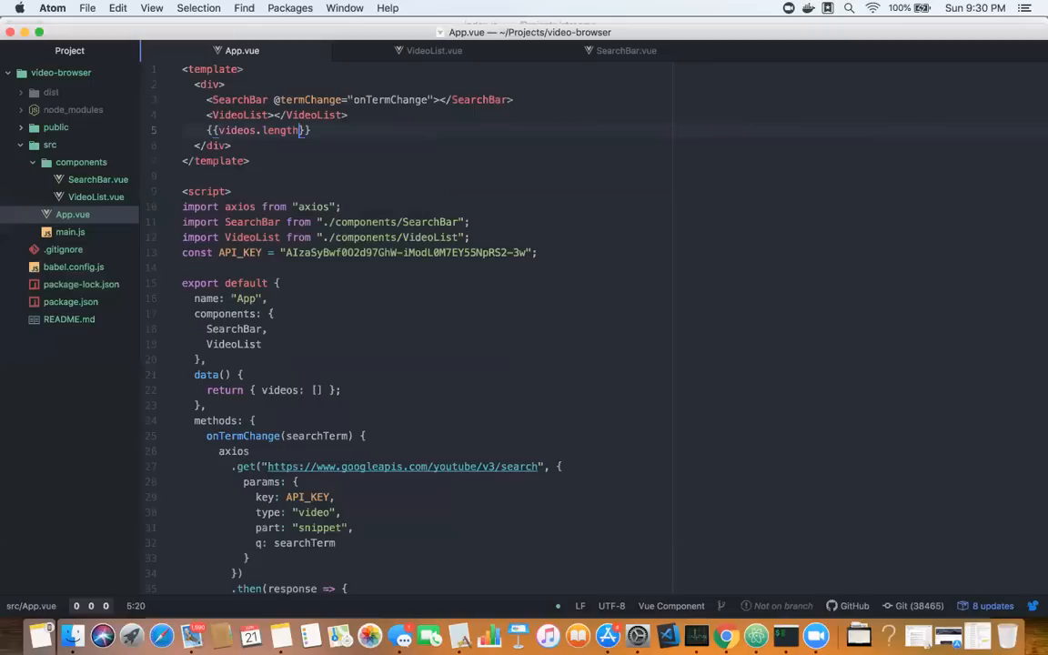
pyautogui.scroll(-3)
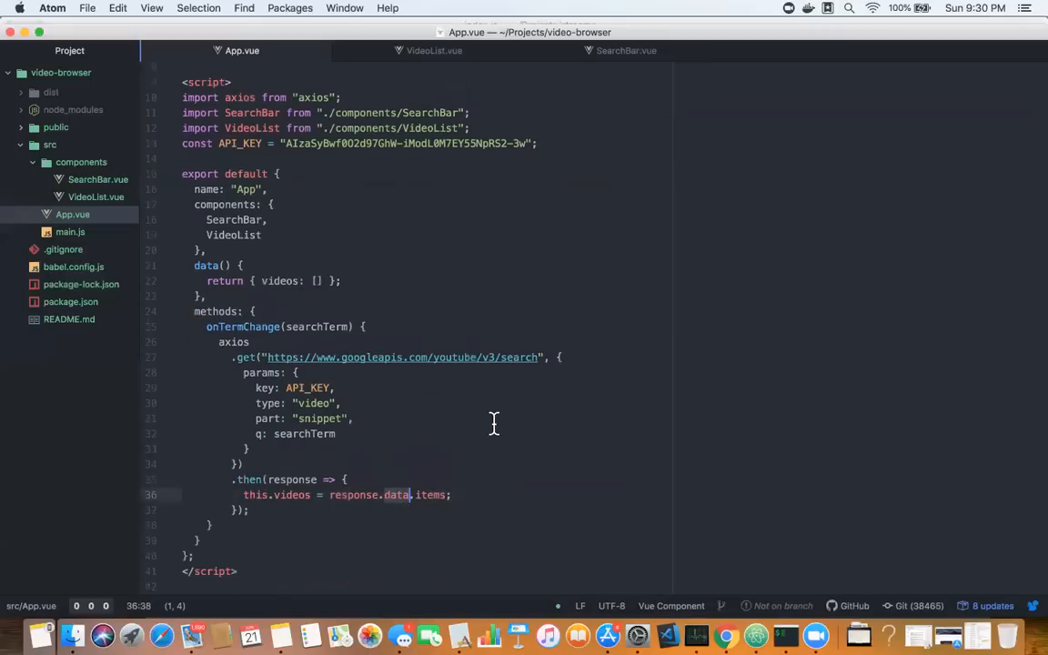
pyautogui.scroll(3)
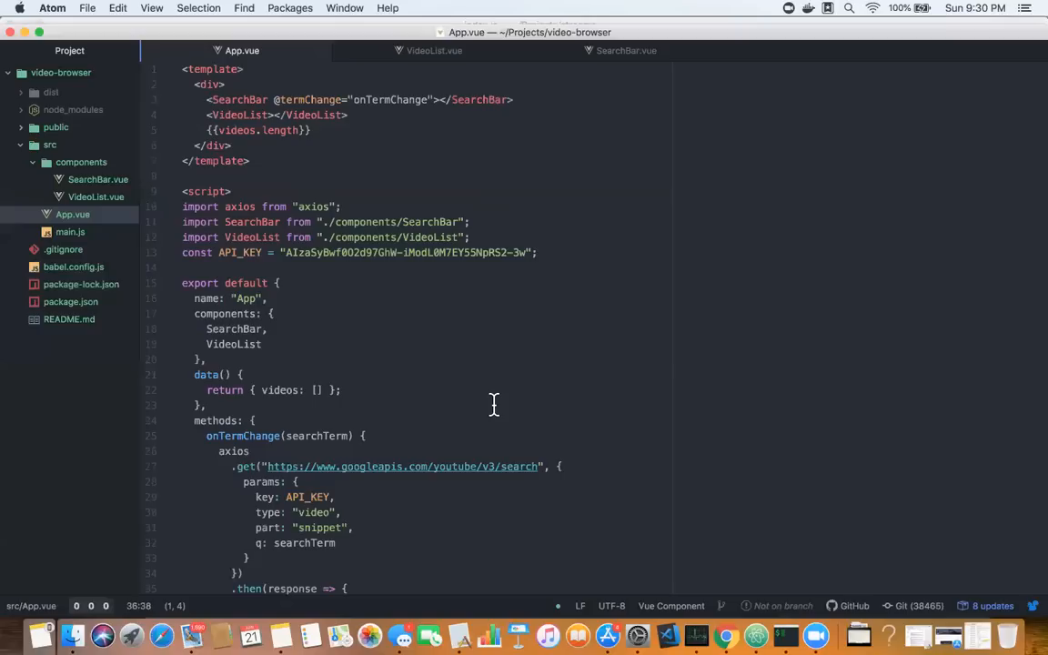
pyautogui.moveTo(216, 128)
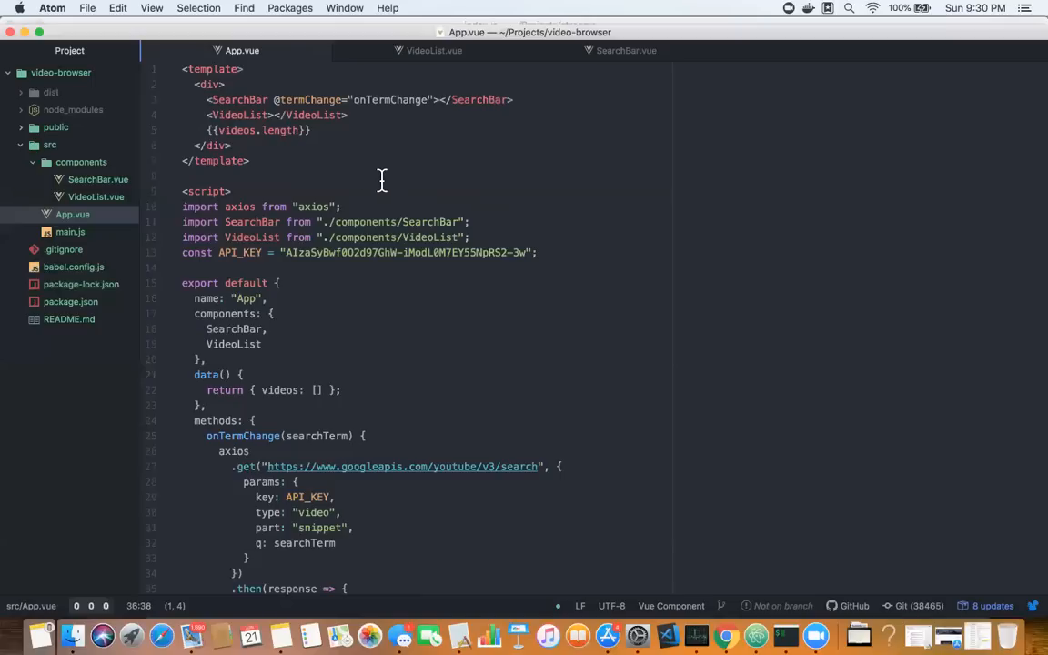
pyautogui.moveTo(370, 173)
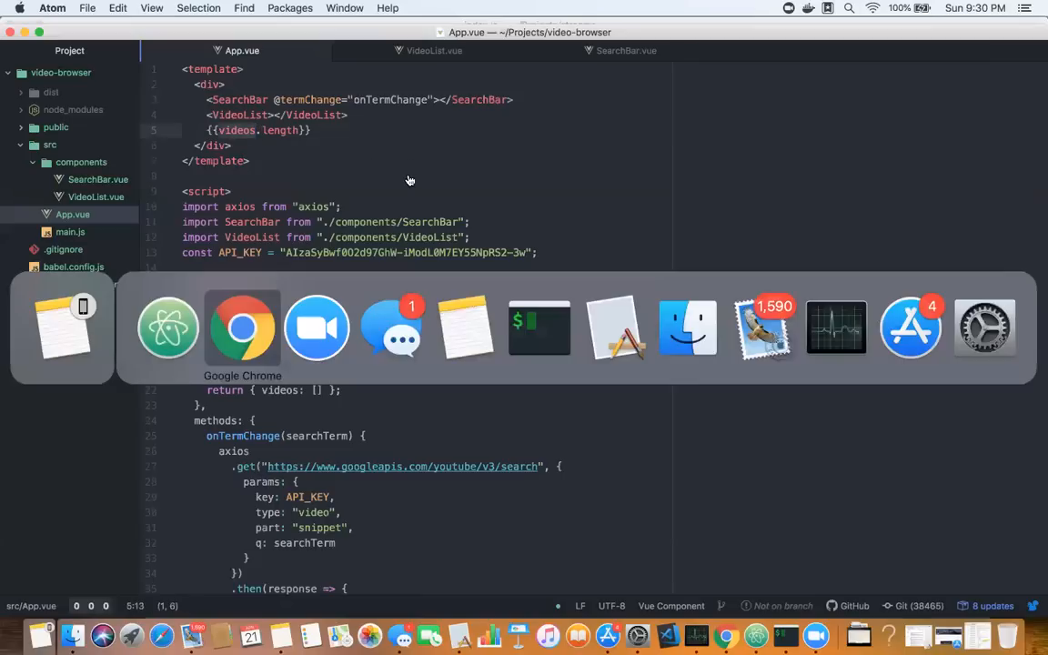
# Type 'hunting' into the localhost app's search box so the count shows 5
pyautogui.click(242, 327)
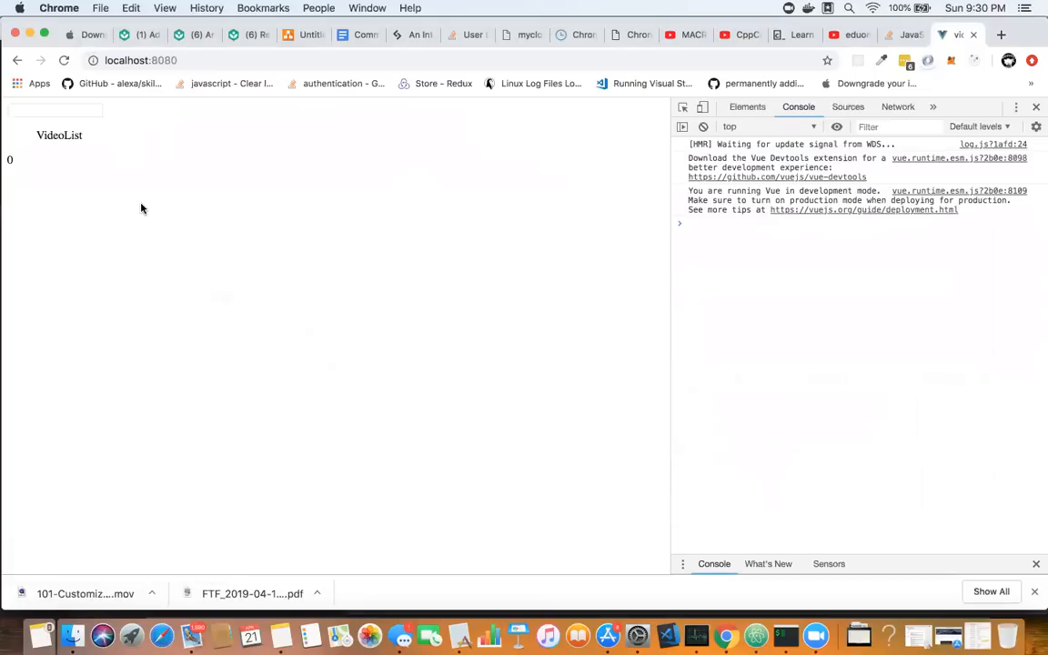
pyautogui.moveTo(14, 164)
pyautogui.write('h')
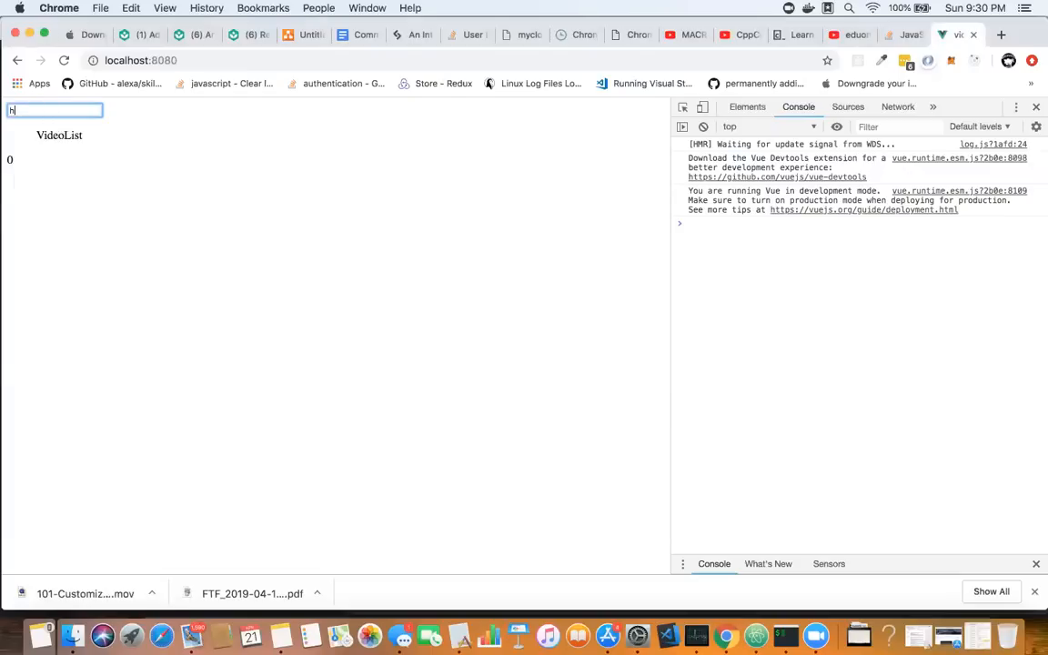
pyautogui.write('unting')
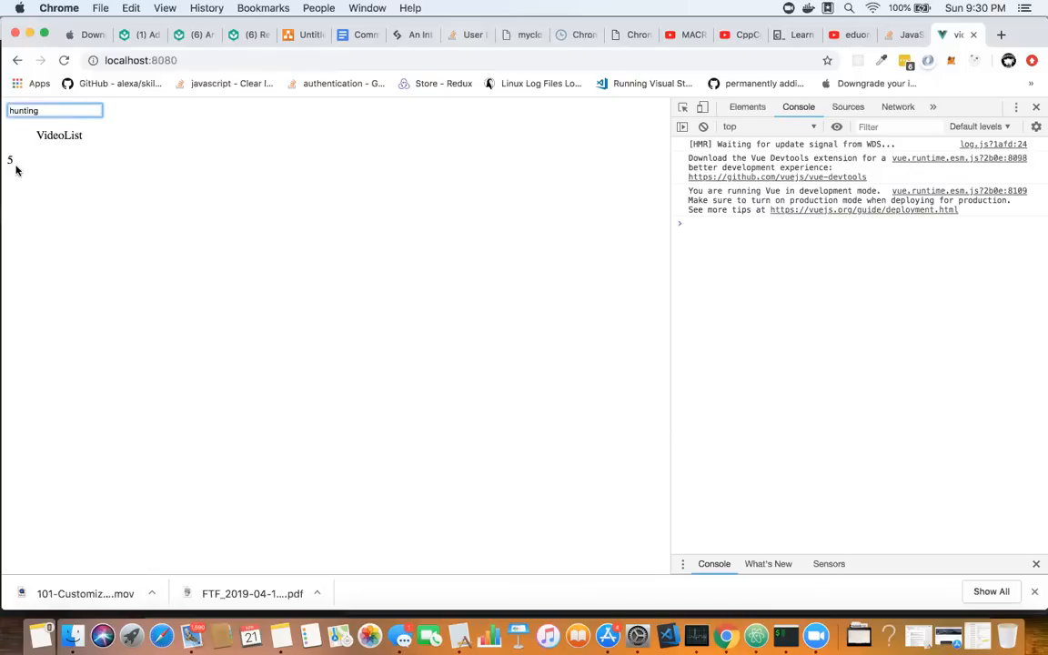
pyautogui.moveTo(14, 168)
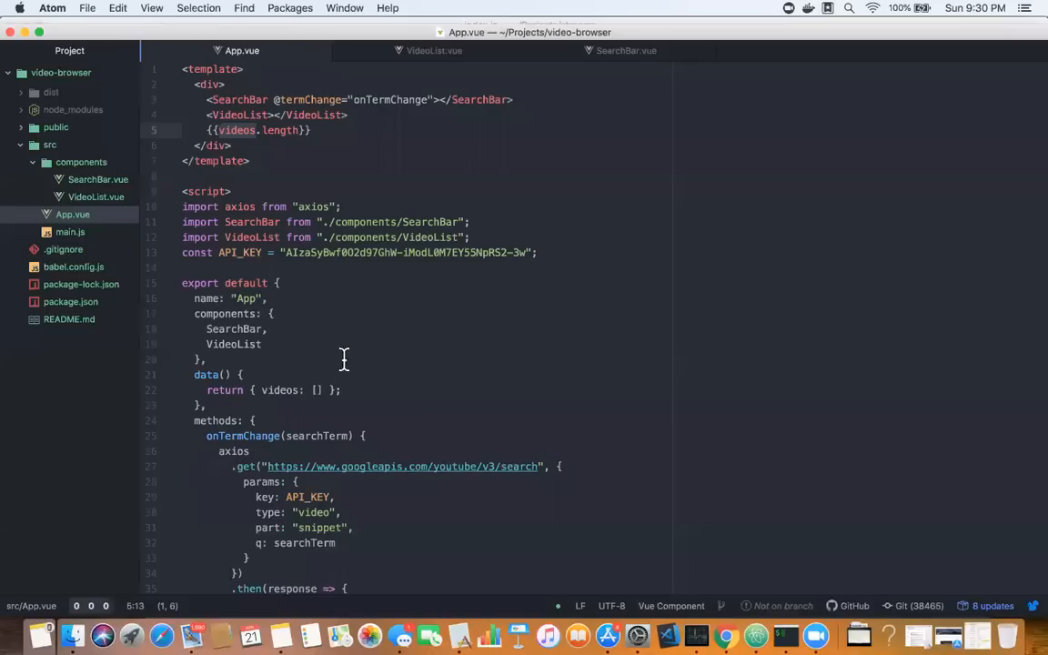
pyautogui.scroll(-3)
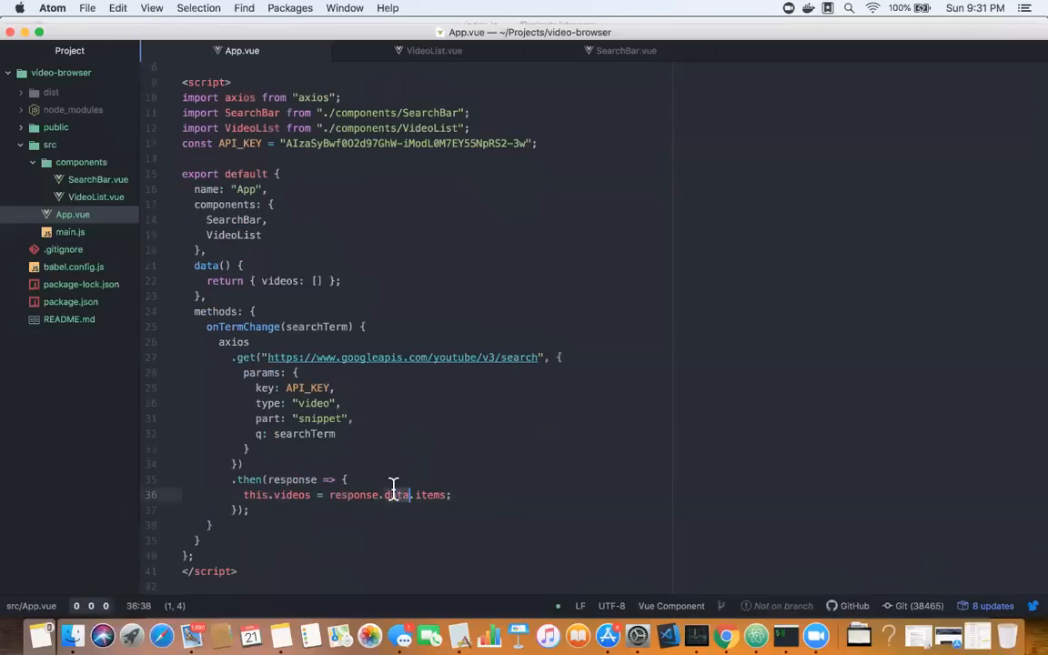
pyautogui.moveTo(506, 460)
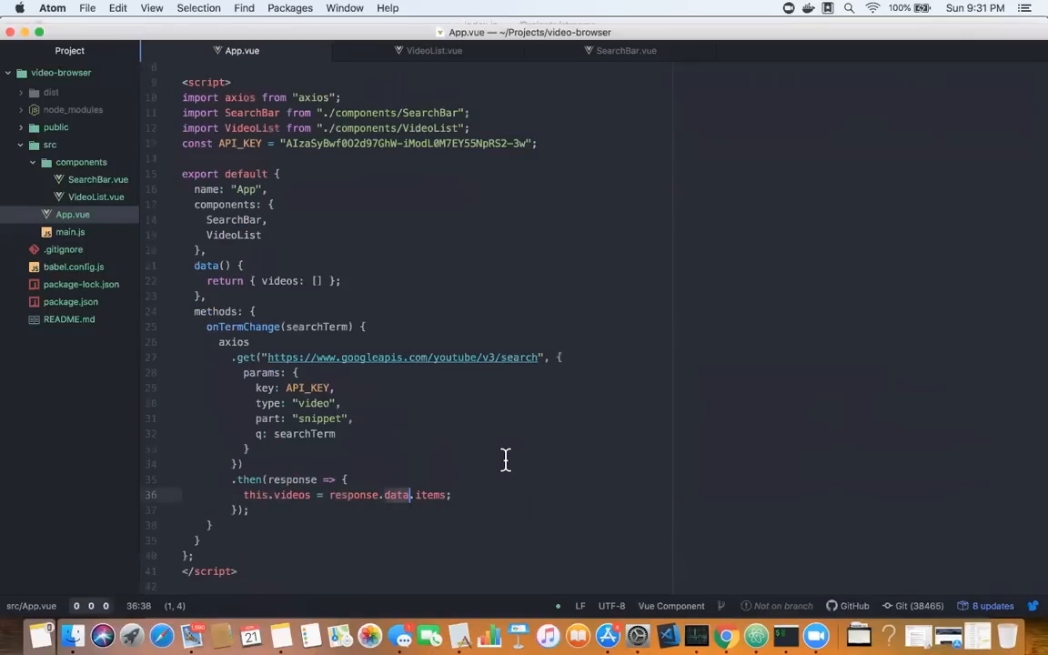
pyautogui.scroll(3)
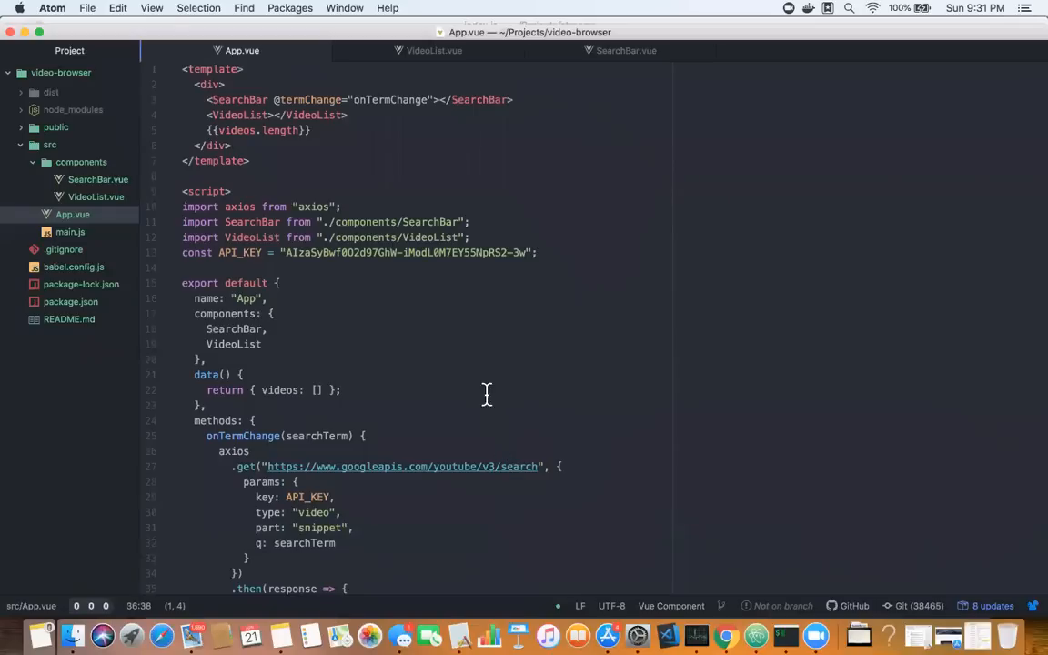
pyautogui.moveTo(257, 132)
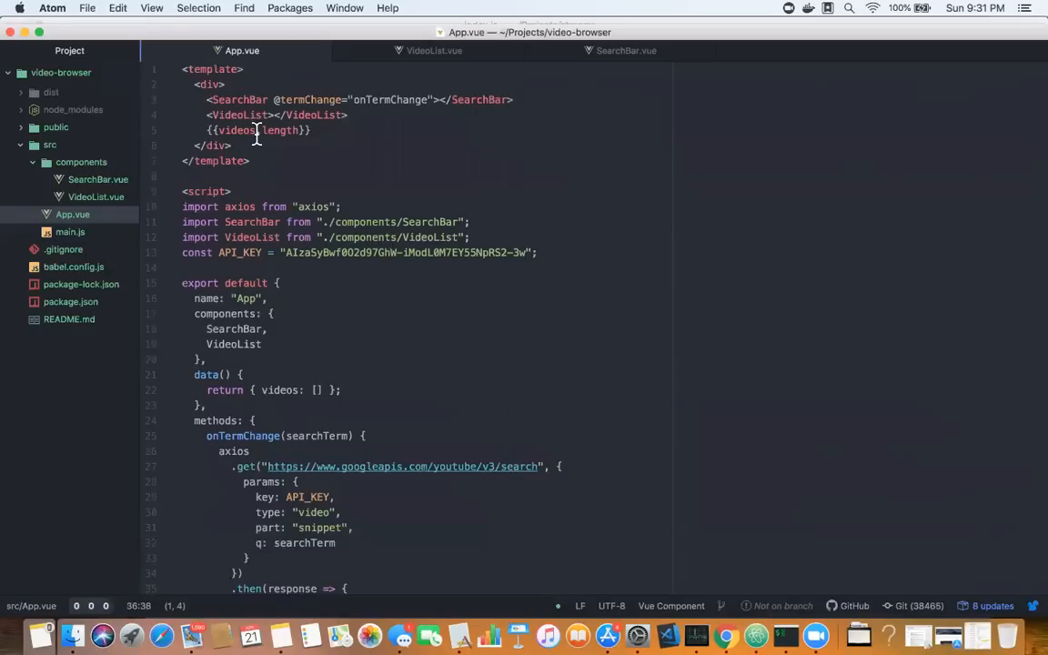
pyautogui.moveTo(262, 150)
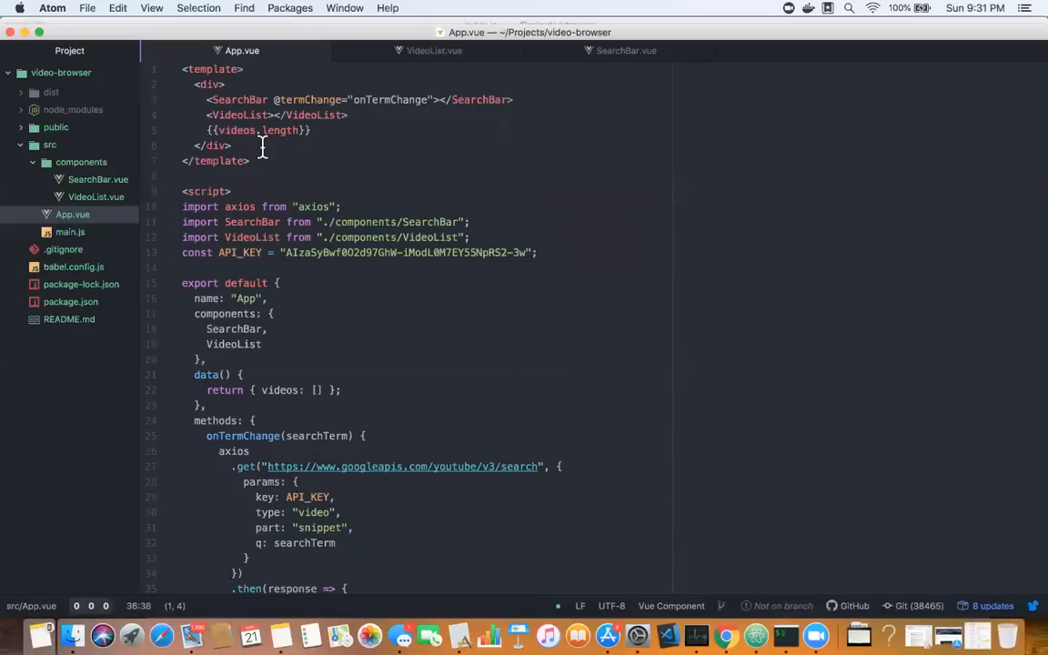
pyautogui.moveTo(327, 138)
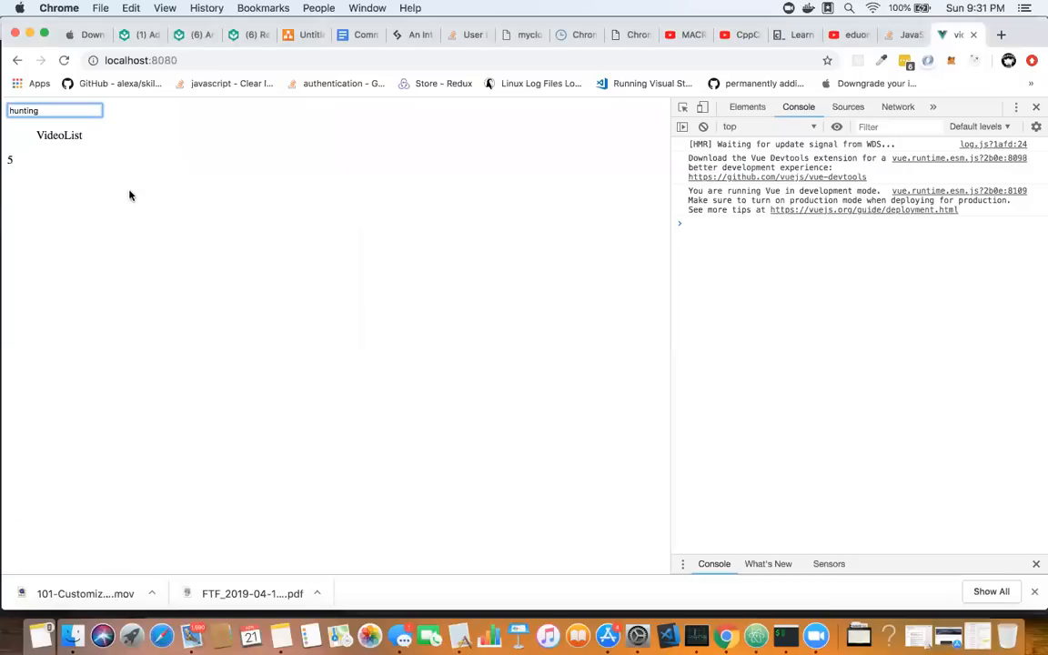
pyautogui.moveTo(151, 202)
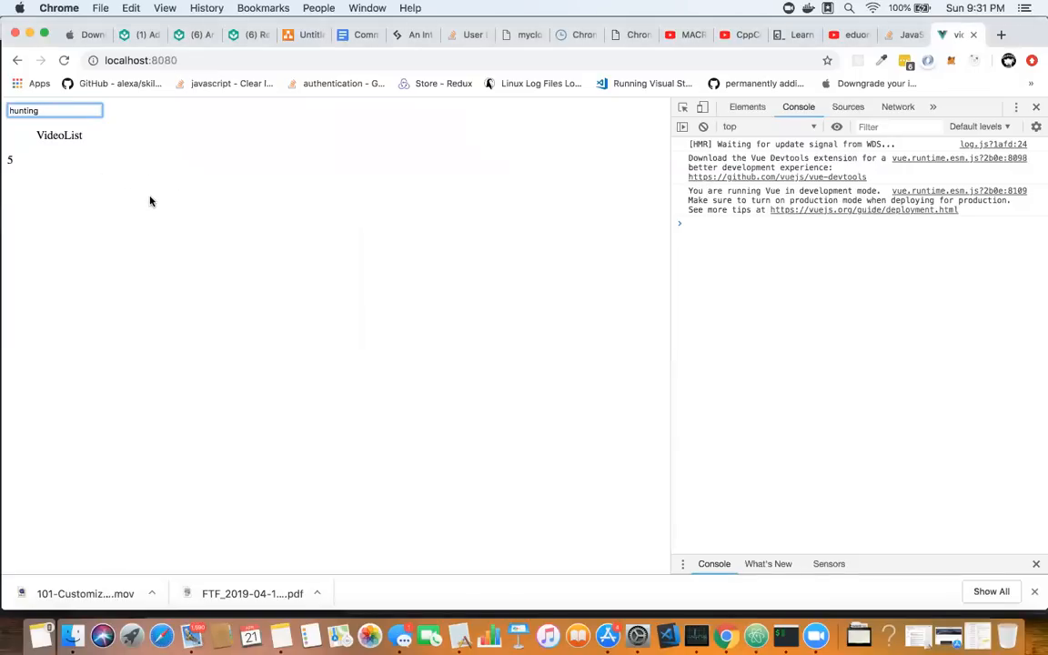
pyautogui.moveTo(220, 237)
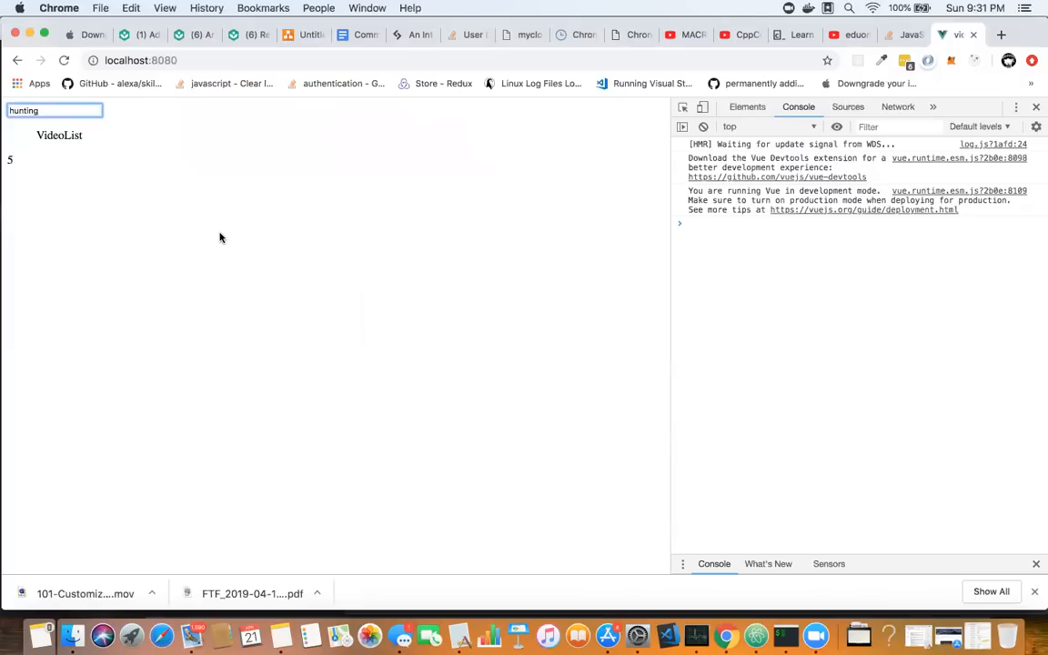
pyautogui.moveTo(255, 245)
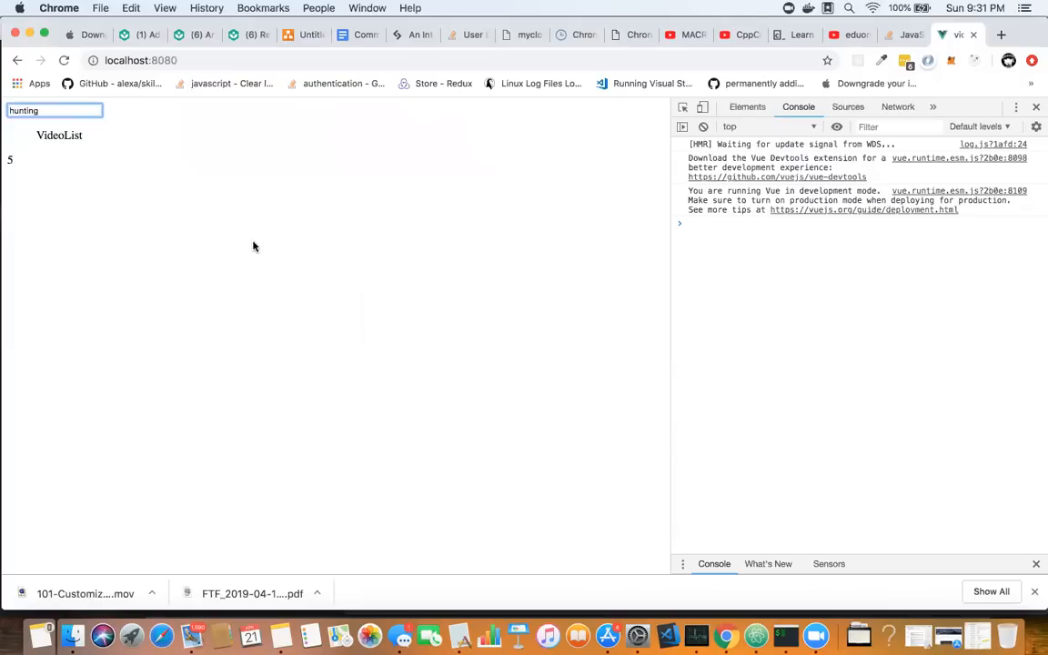
pyautogui.moveTo(273, 263)
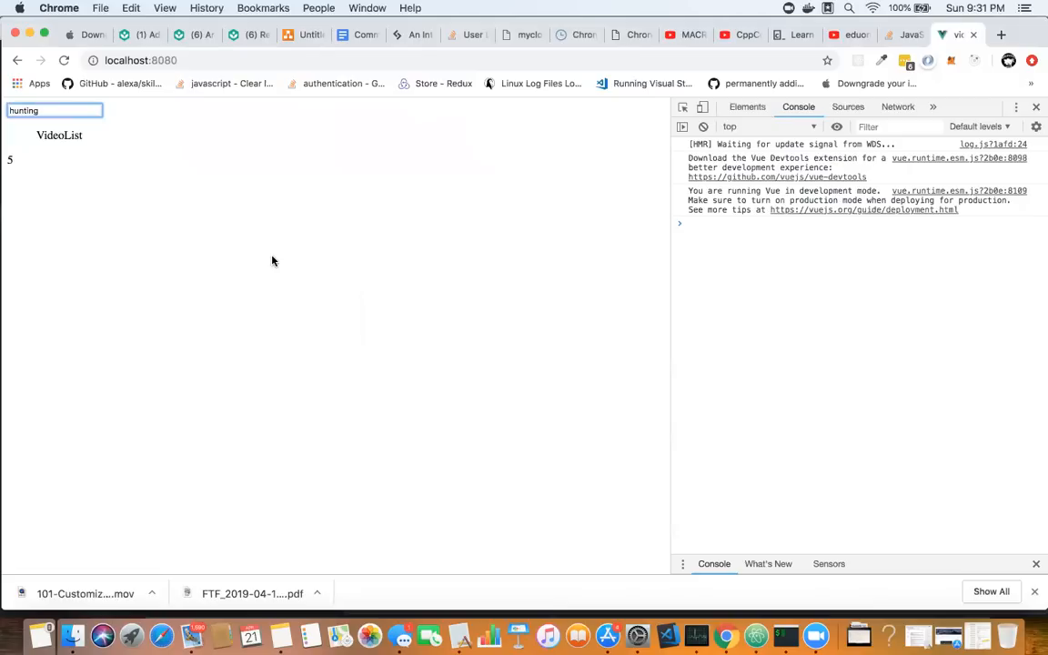
pyautogui.moveTo(360, 249)
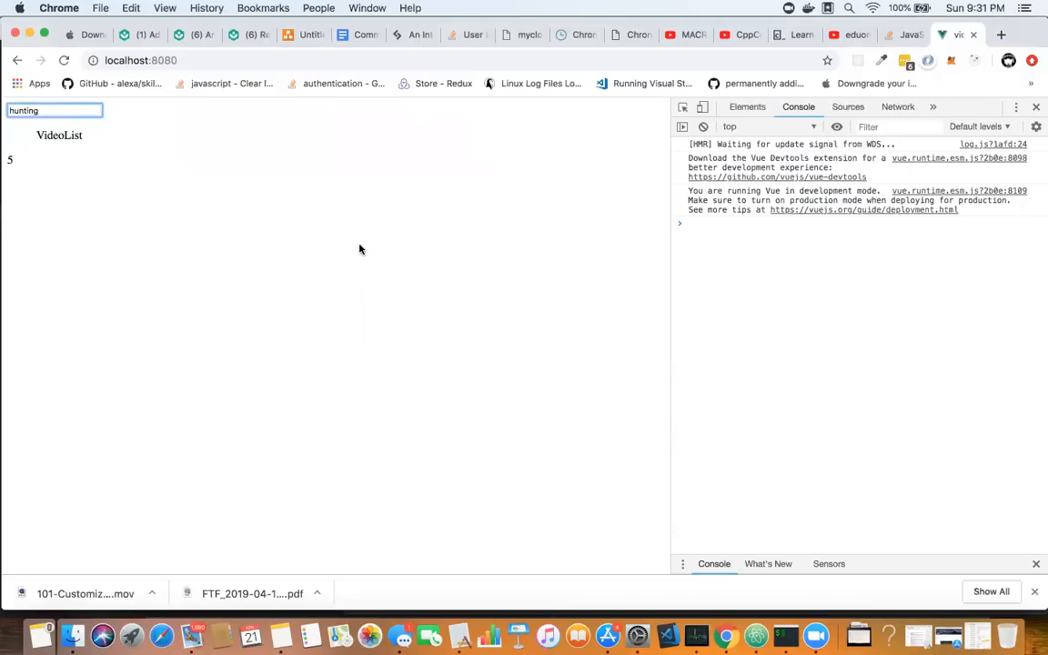